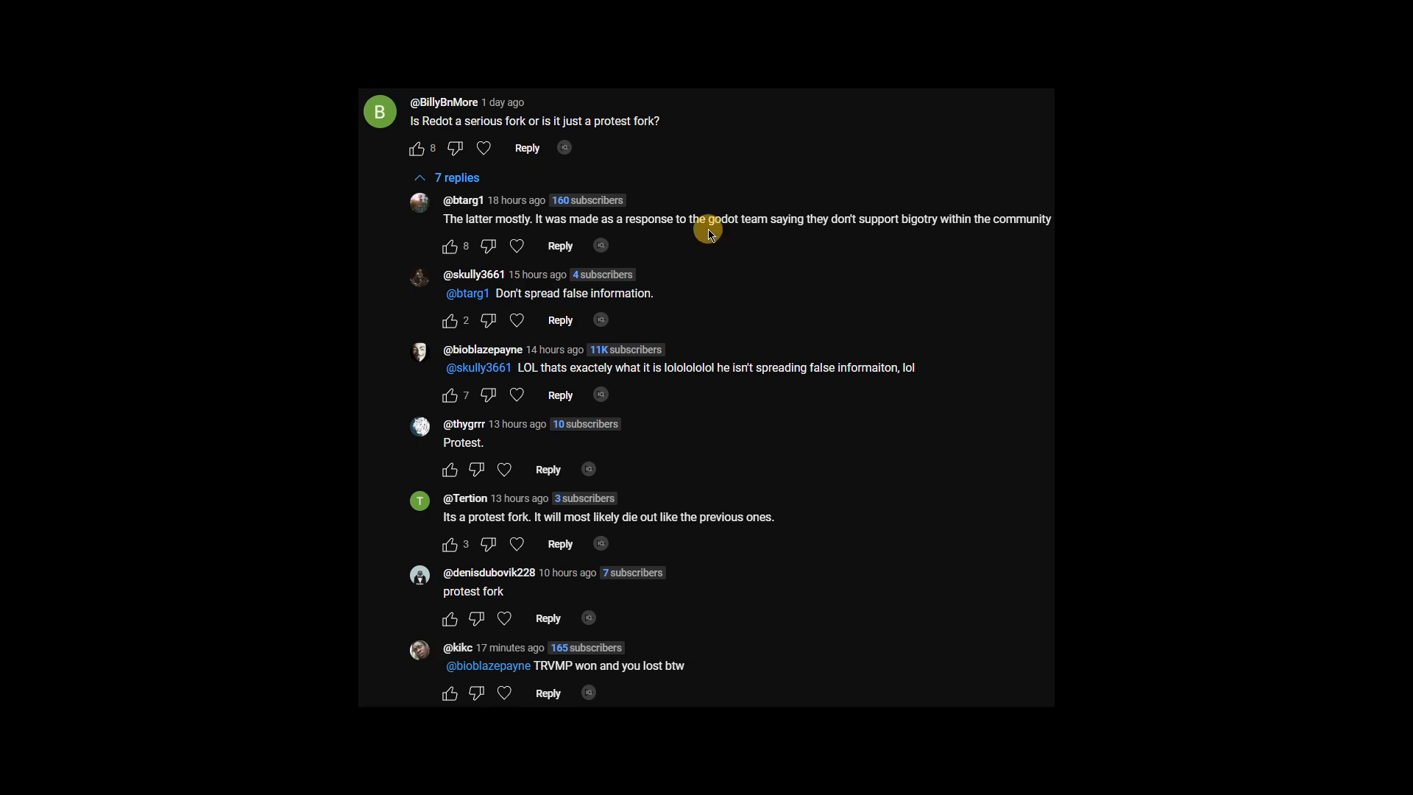
mouse_move(666, 175)
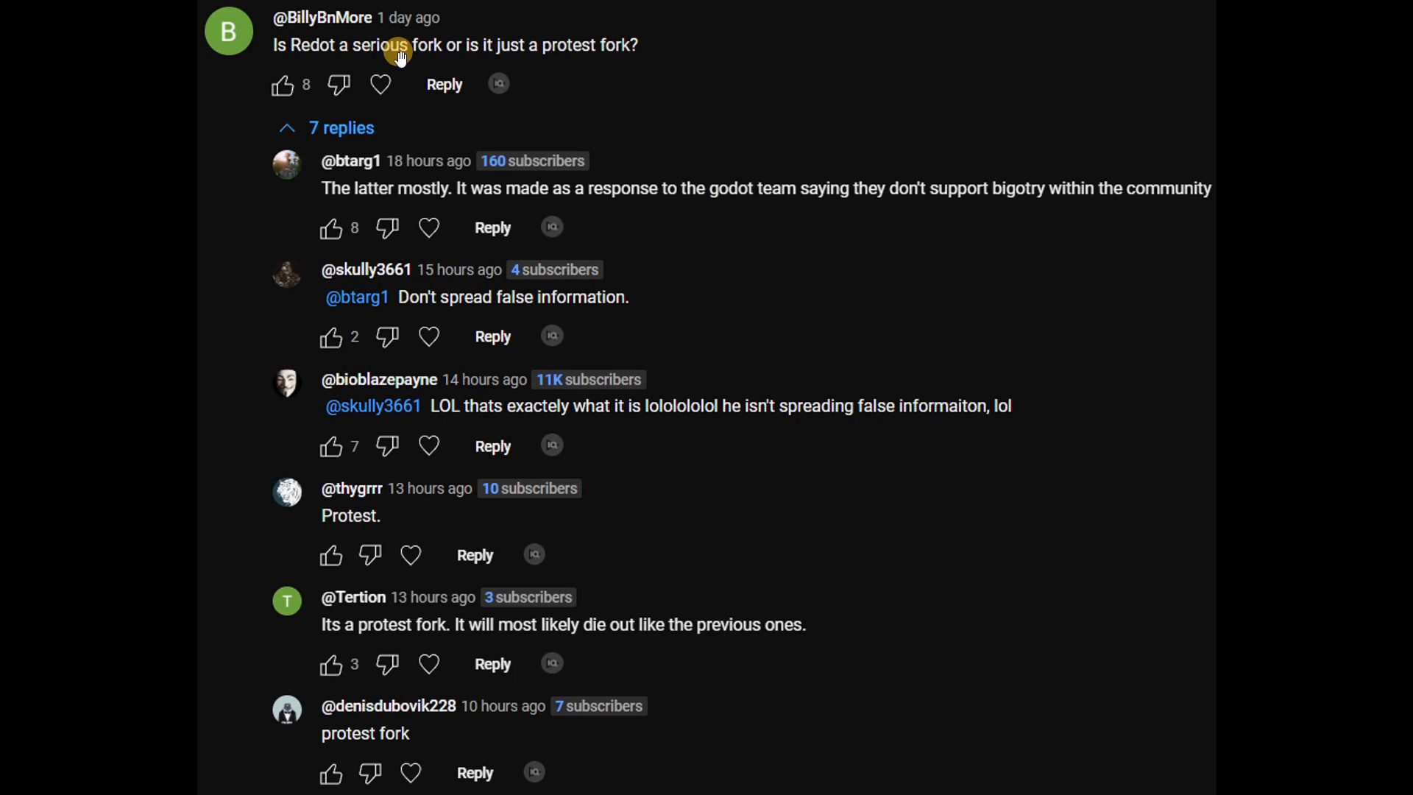
Scroll through the Godot, Blazium and Redot engine home pages in their browser tabs.
scroll(down, 3)
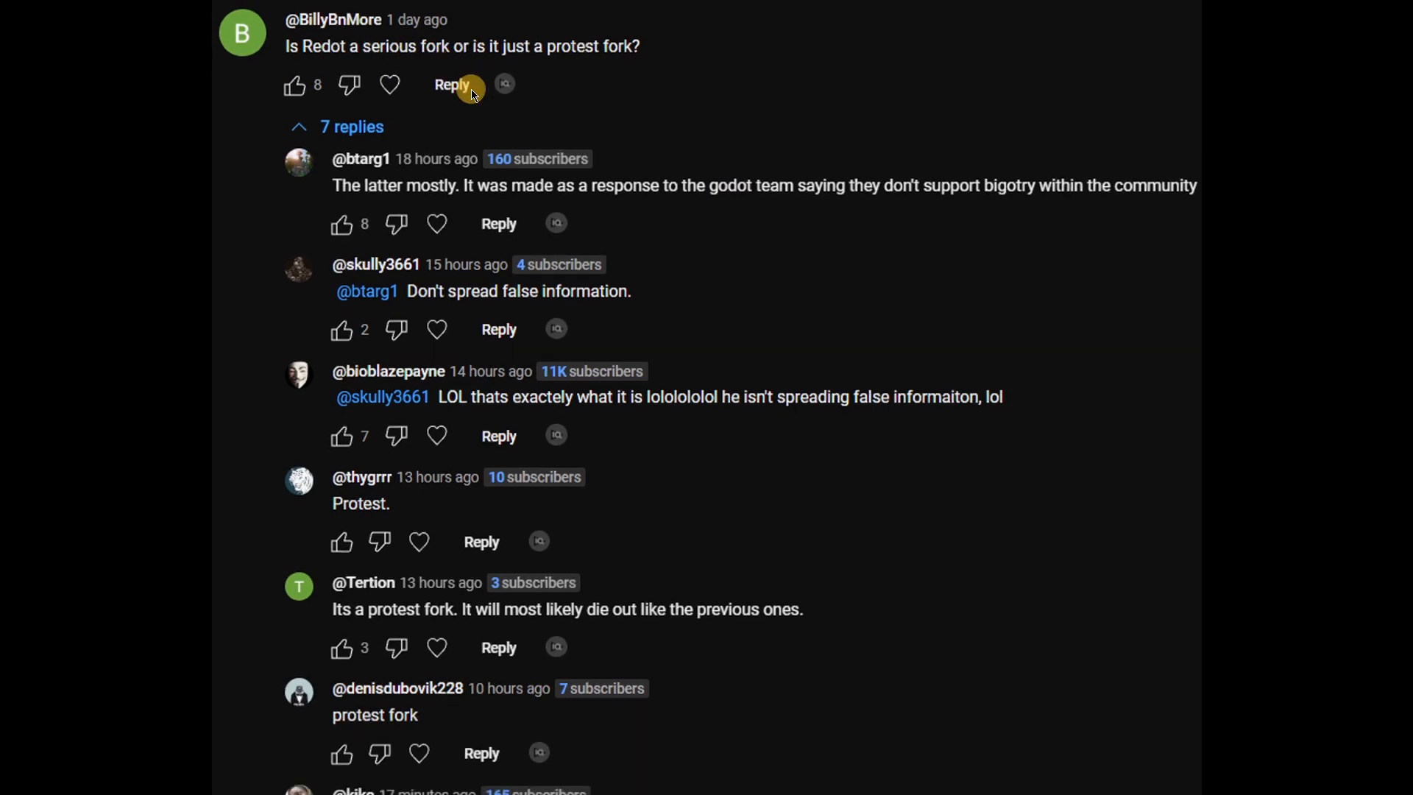
click(181, 16)
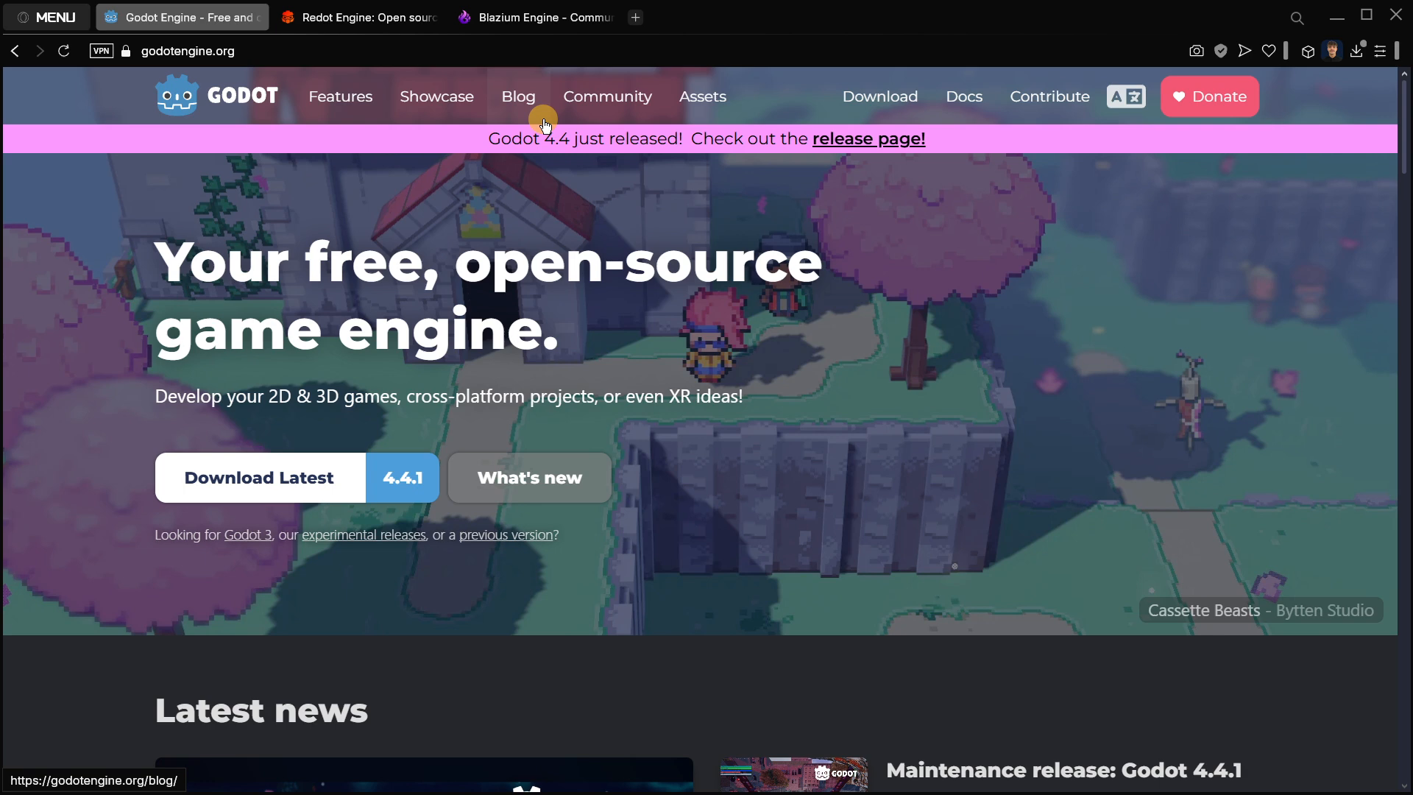
mouse_move(934, 270)
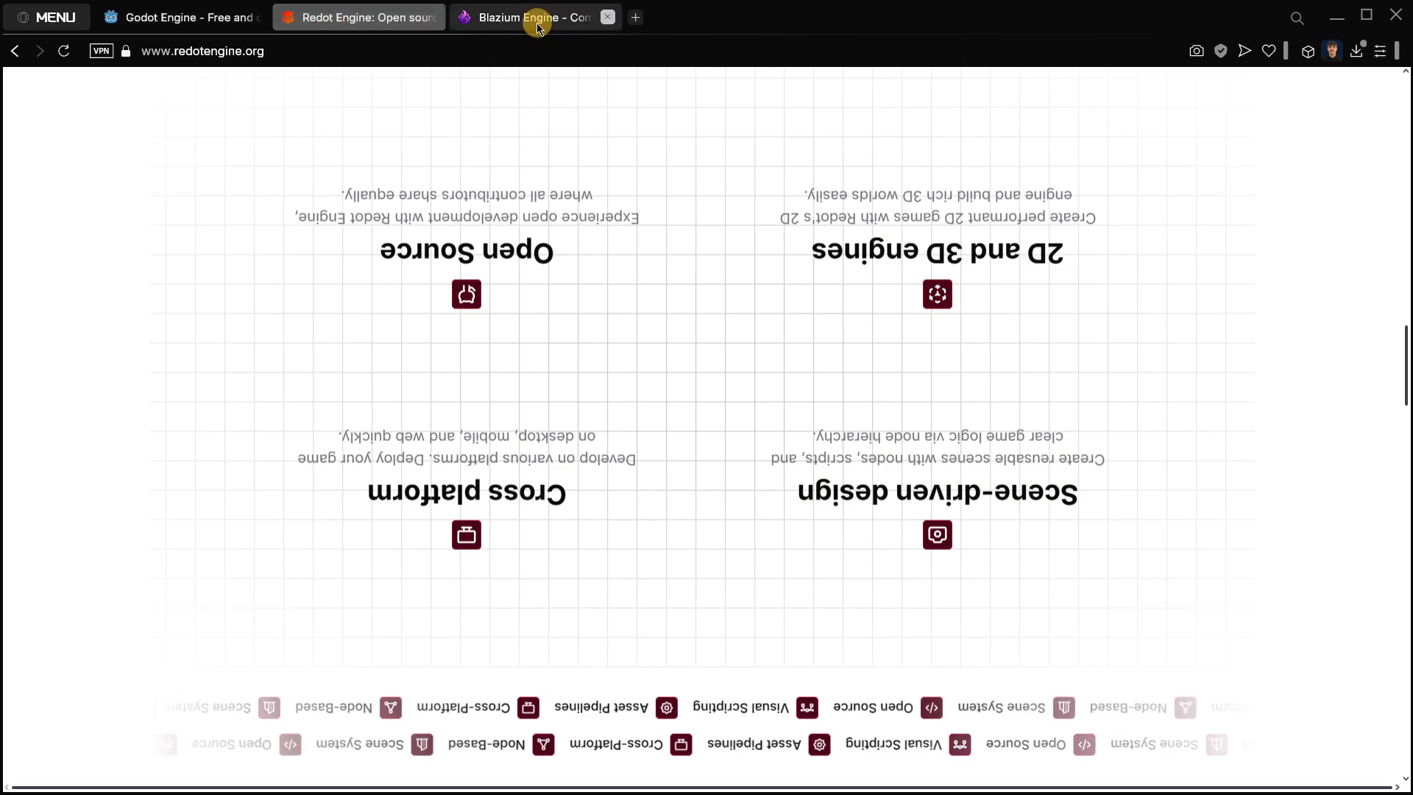
scroll(down, 3)
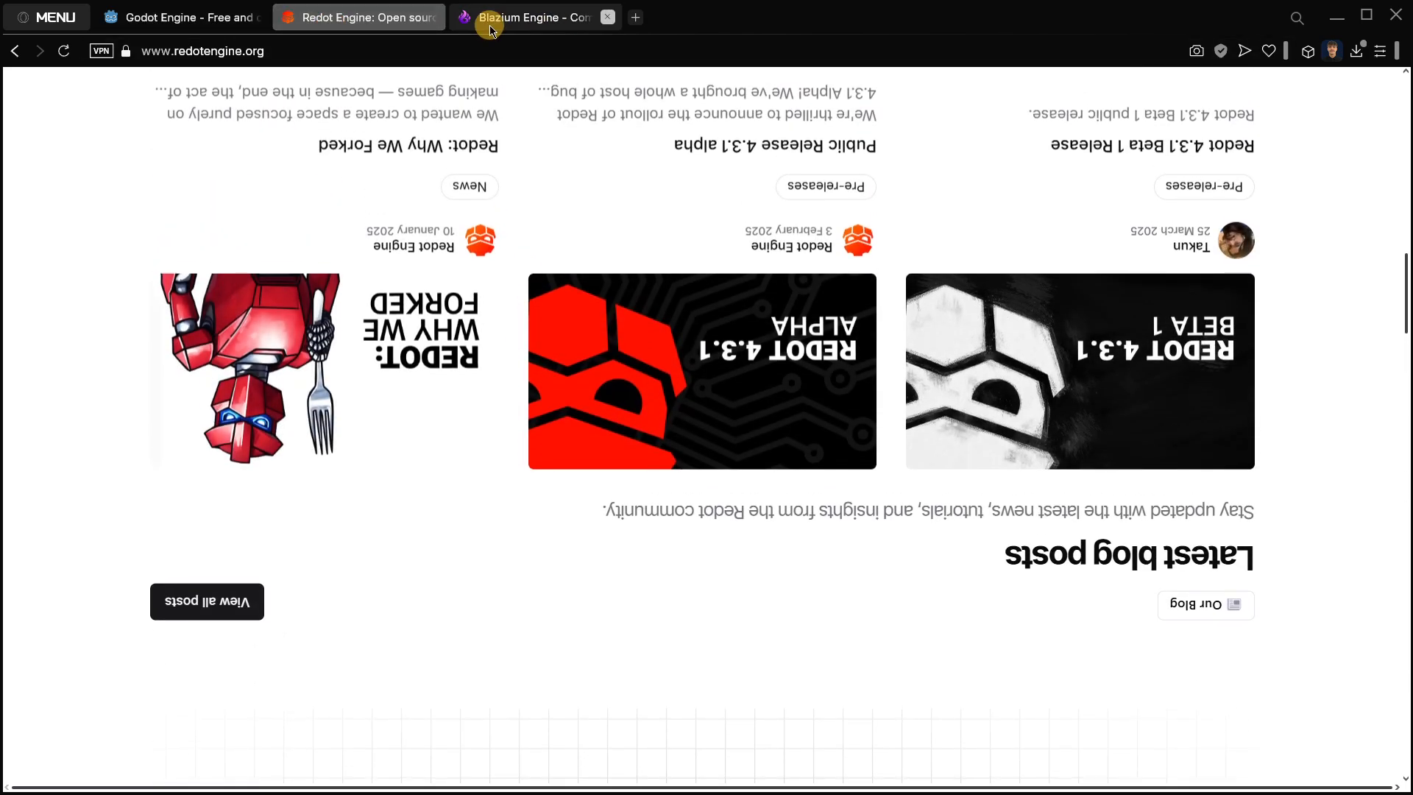
click(533, 16)
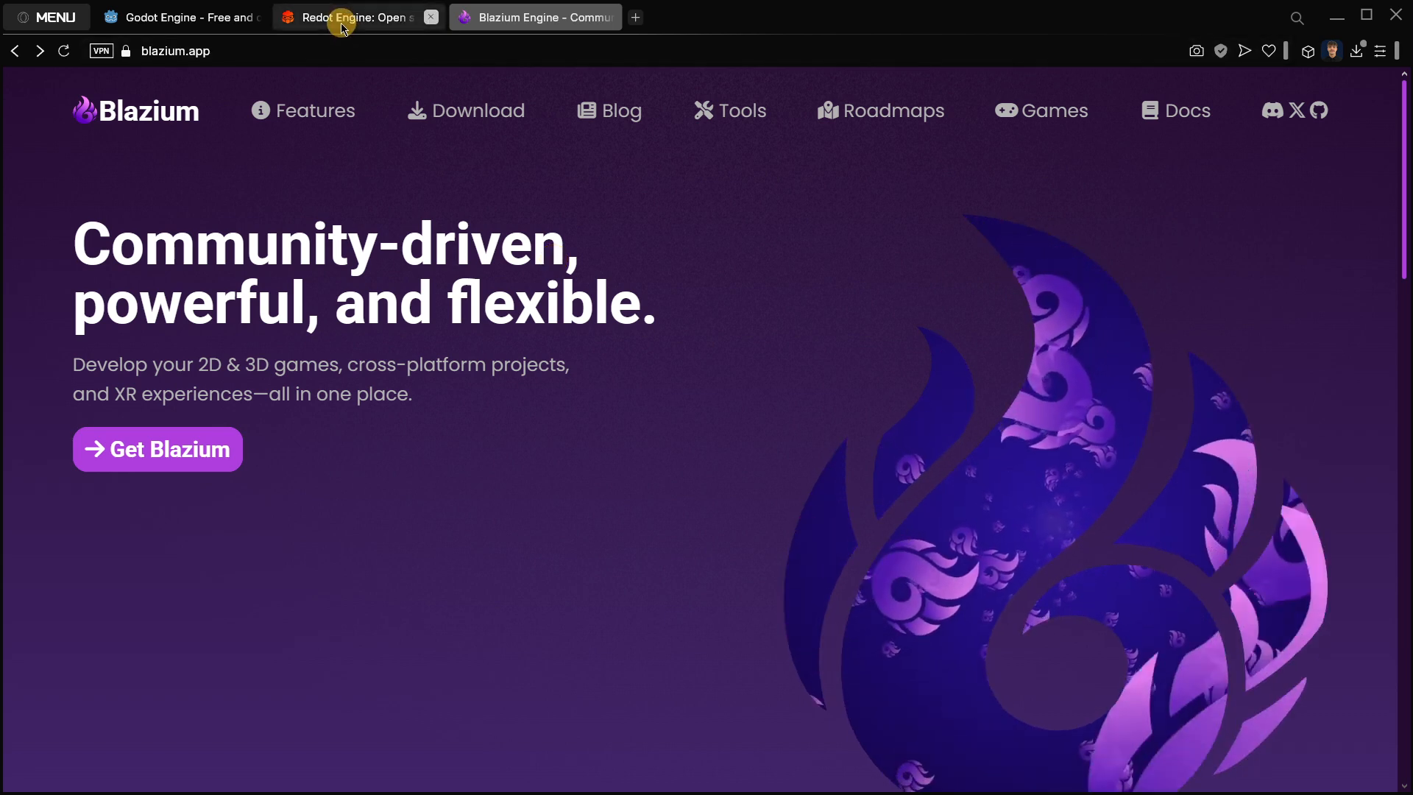
click(357, 17)
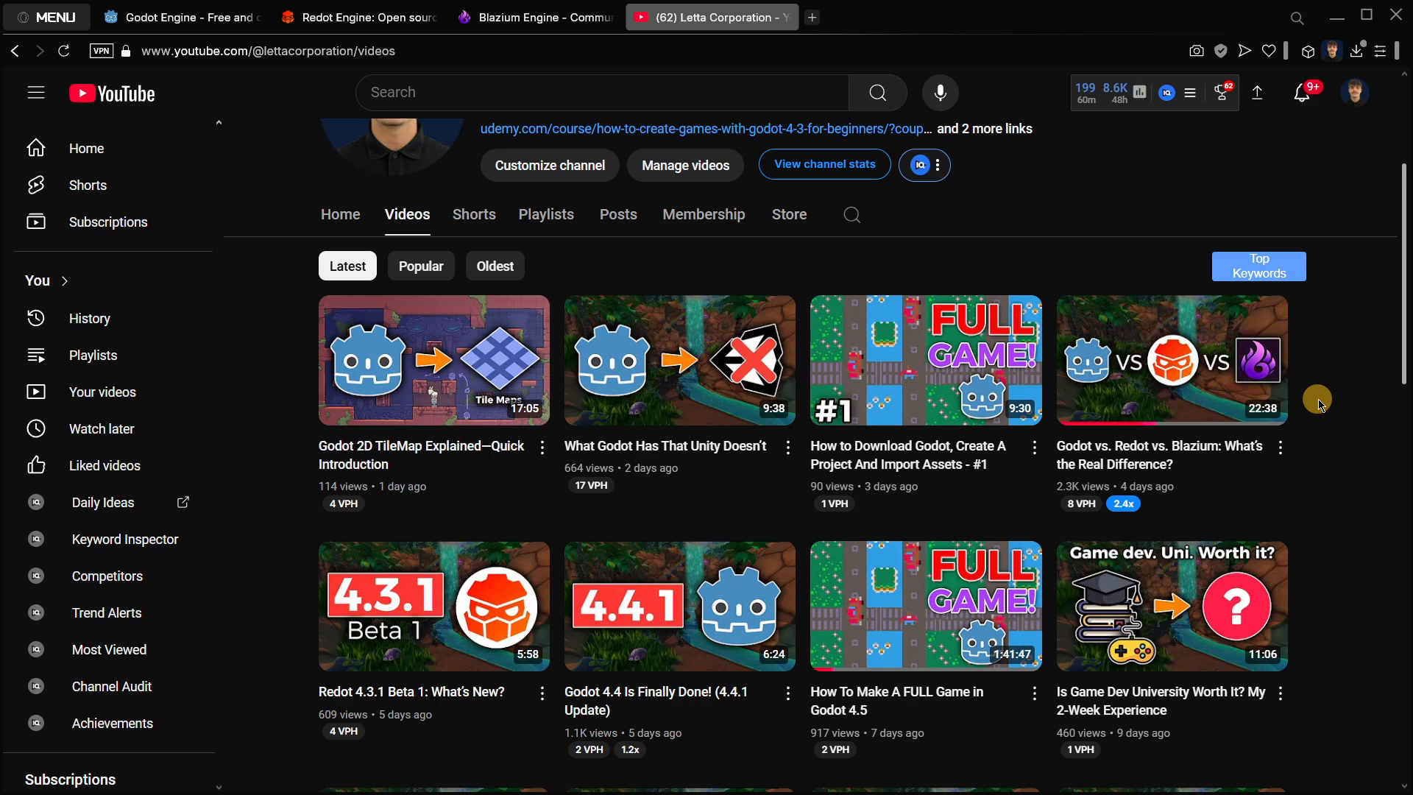
mouse_move(1356, 408)
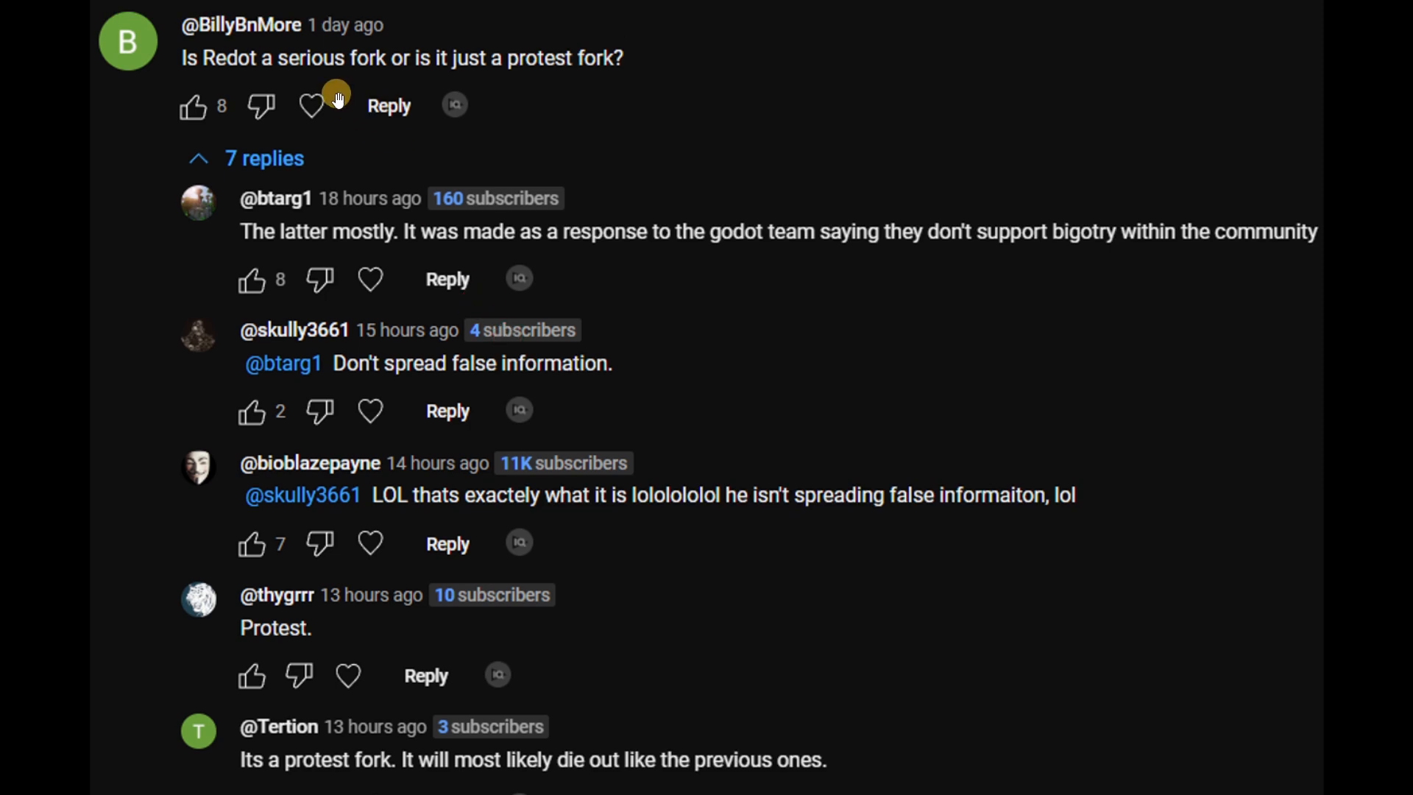
mouse_move(424, 88)
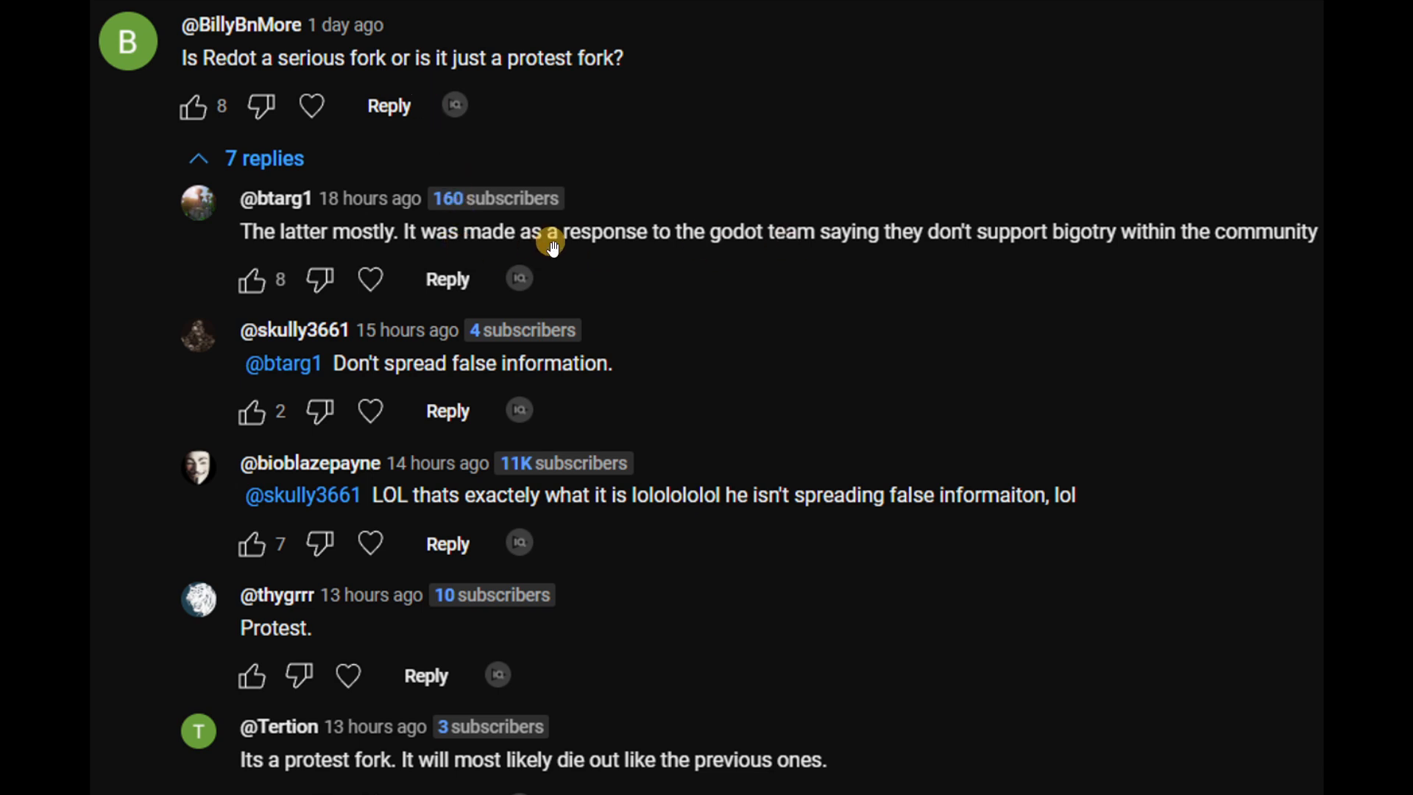
mouse_move(738, 242)
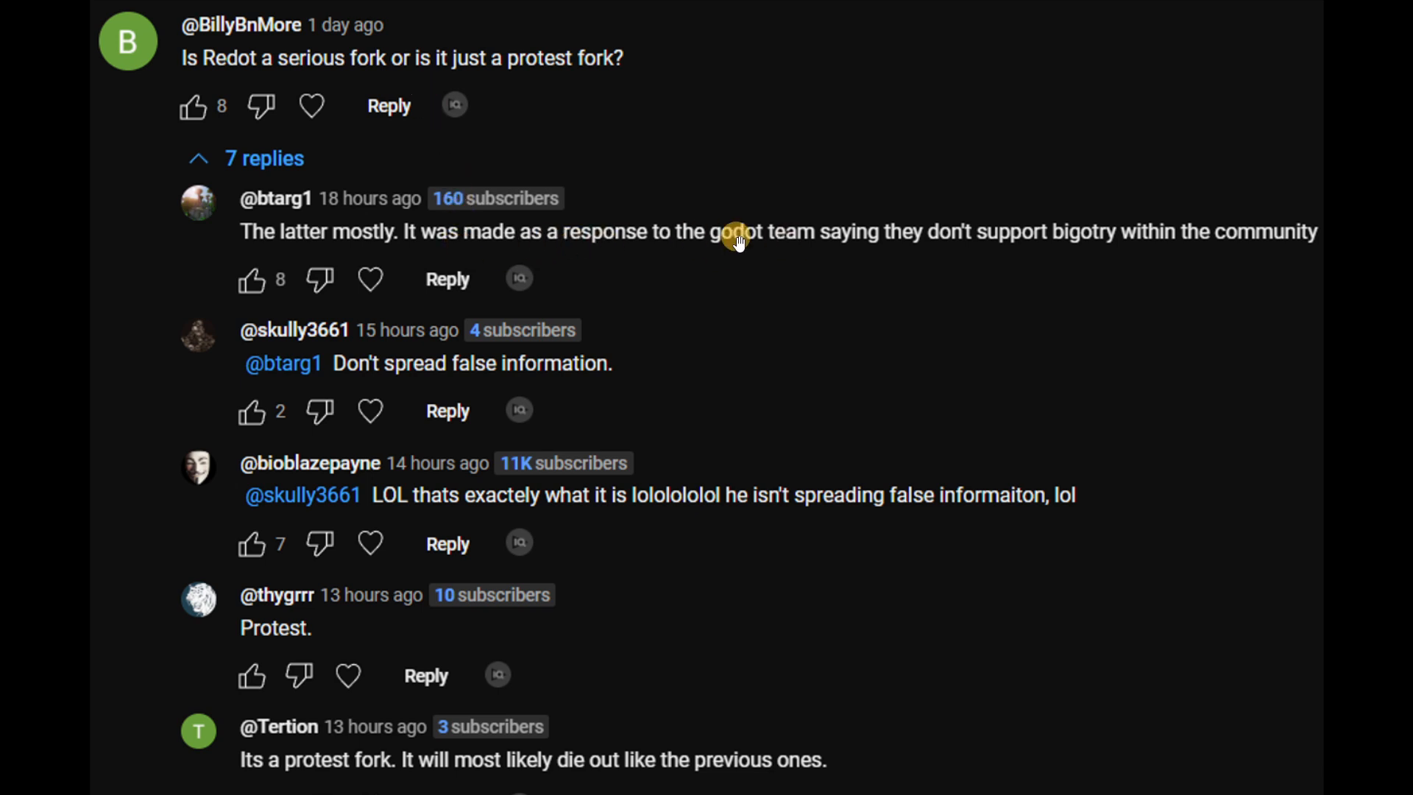
scroll(down, 3)
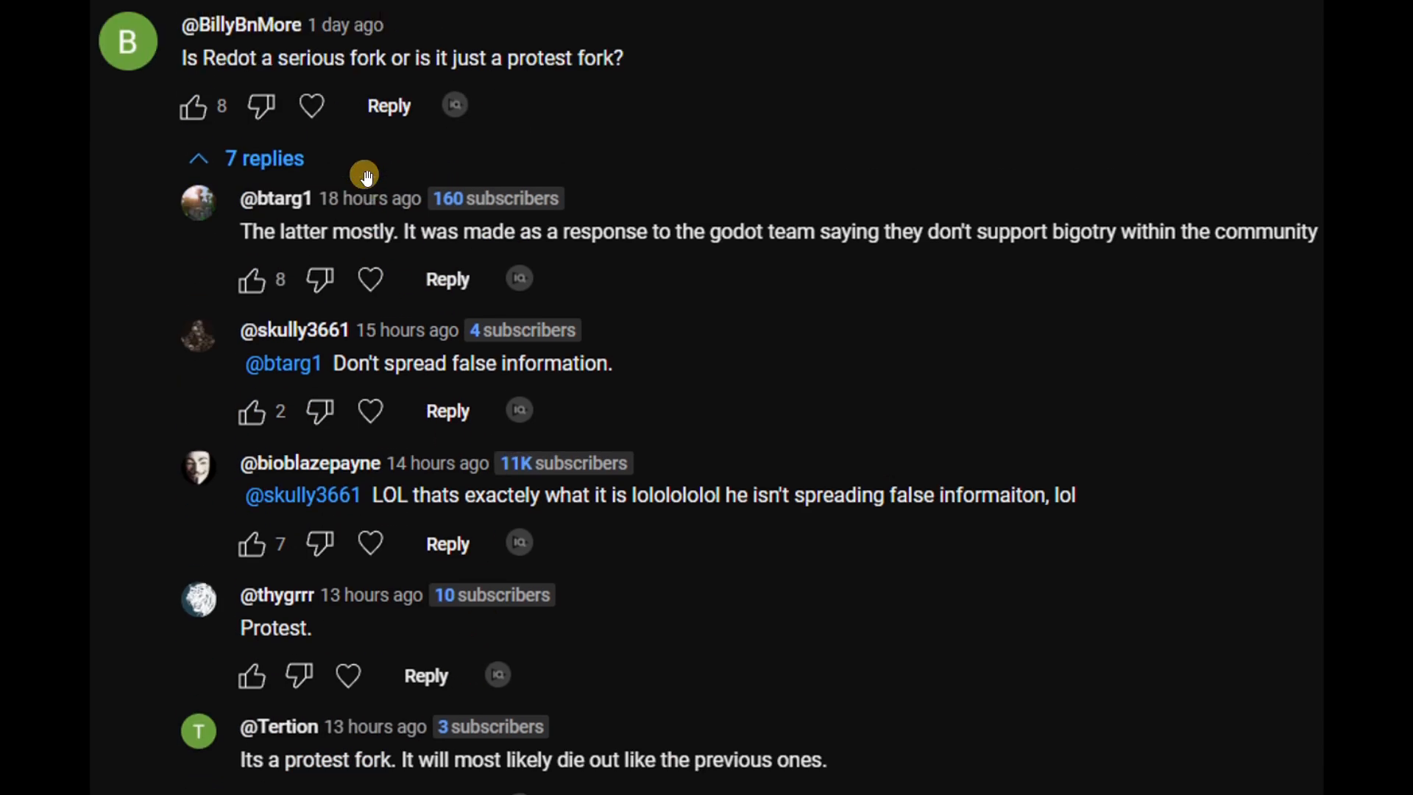
mouse_move(365, 158)
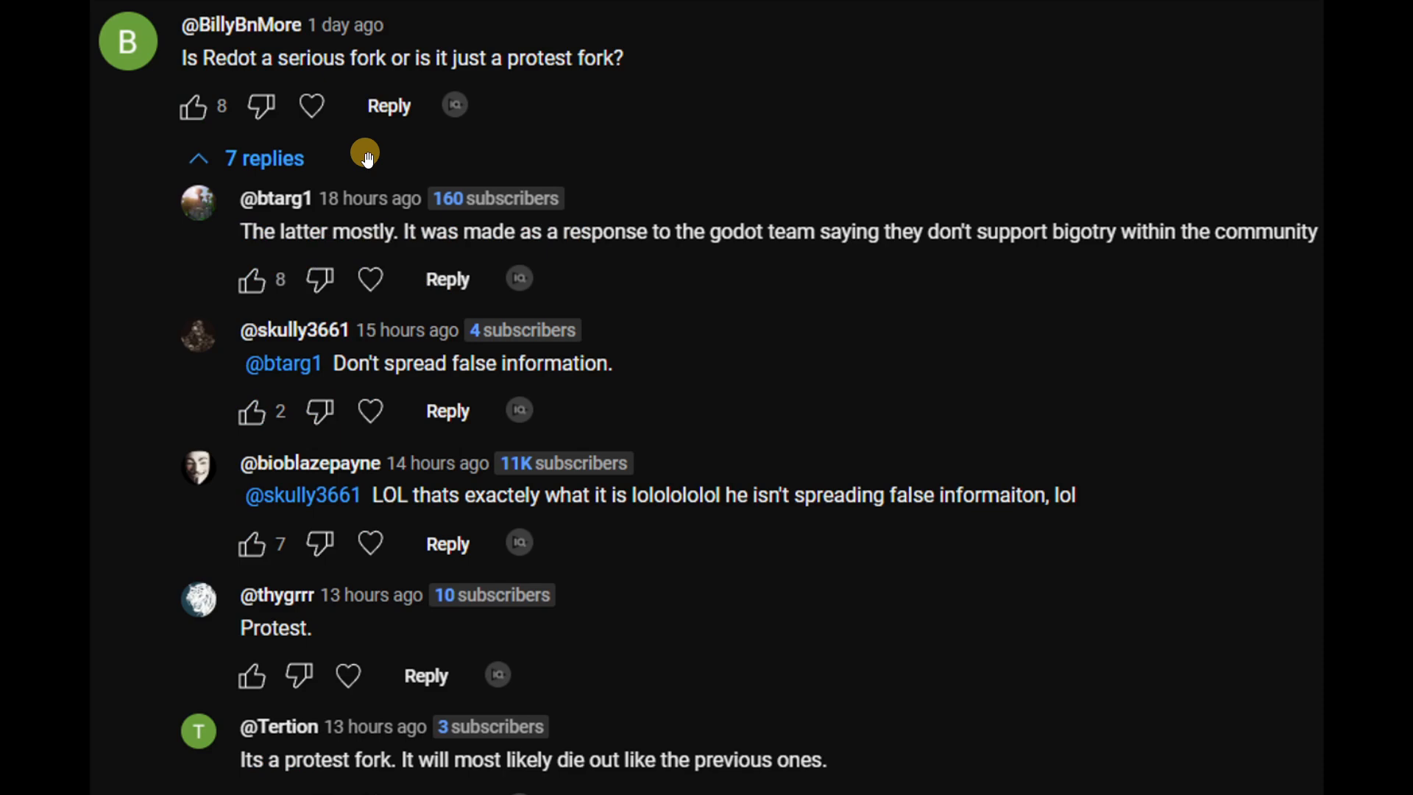
scroll(down, 3)
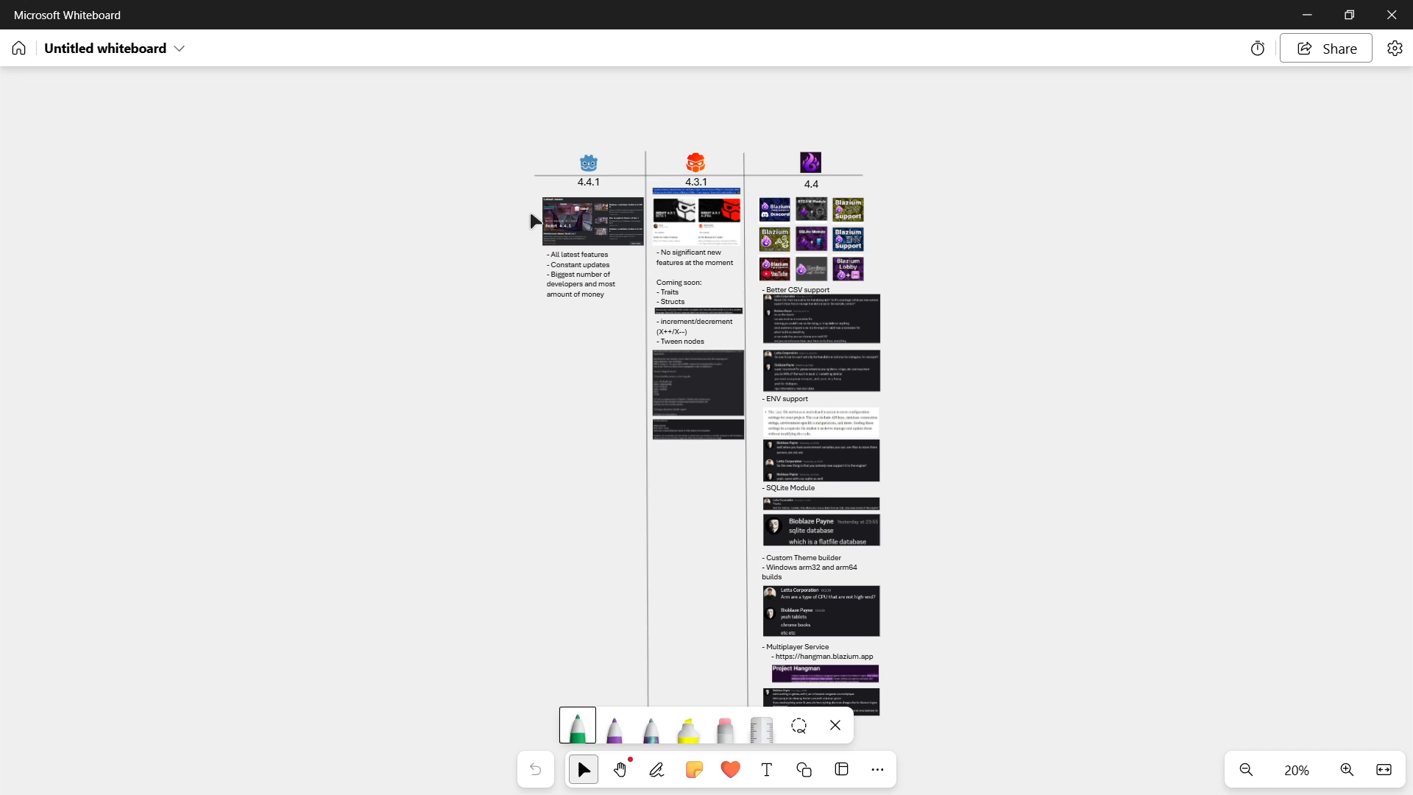
mouse_move(549, 235)
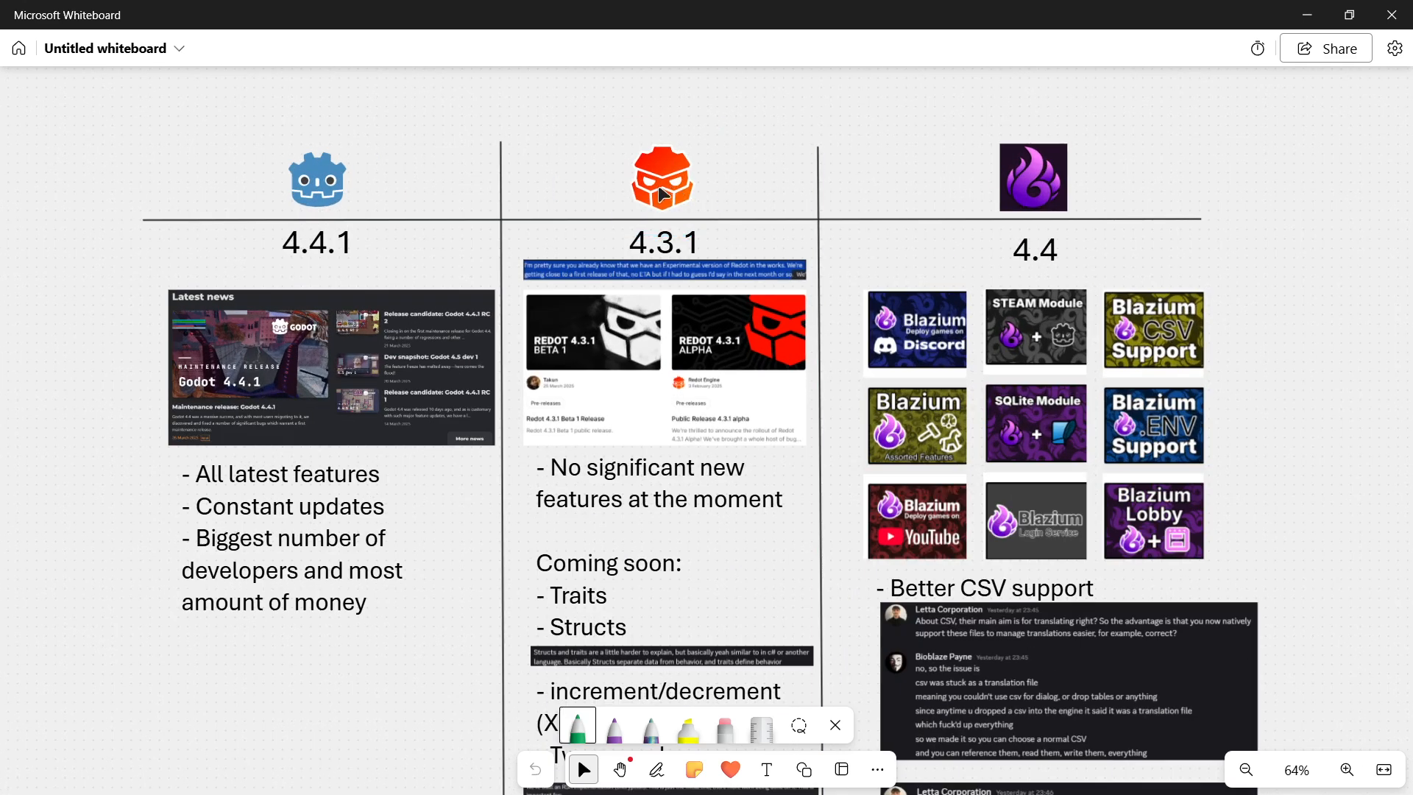
Select the Godot and Blazium logos above the 4.4.1 and 4.4 columns while presenting the board.
click(315, 178)
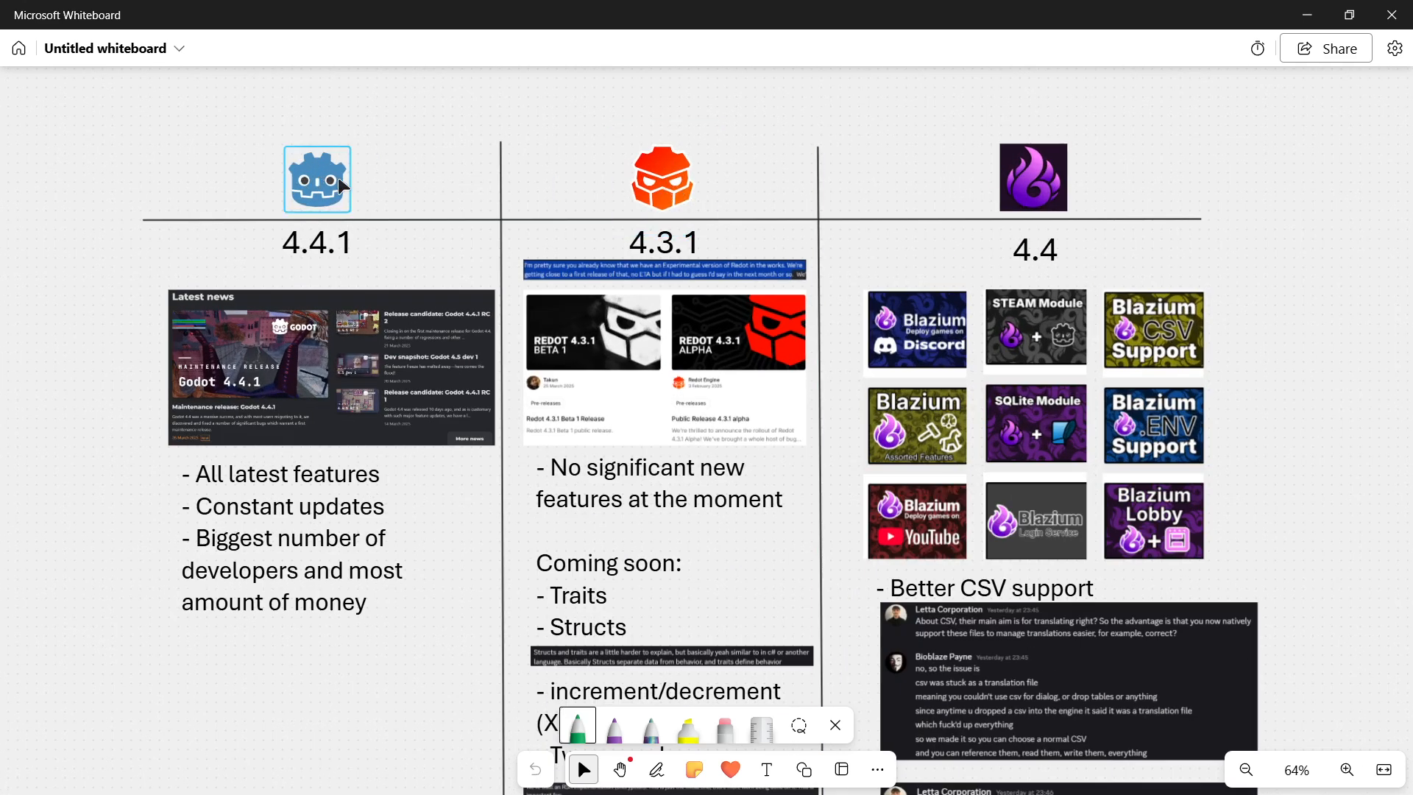
click(1033, 179)
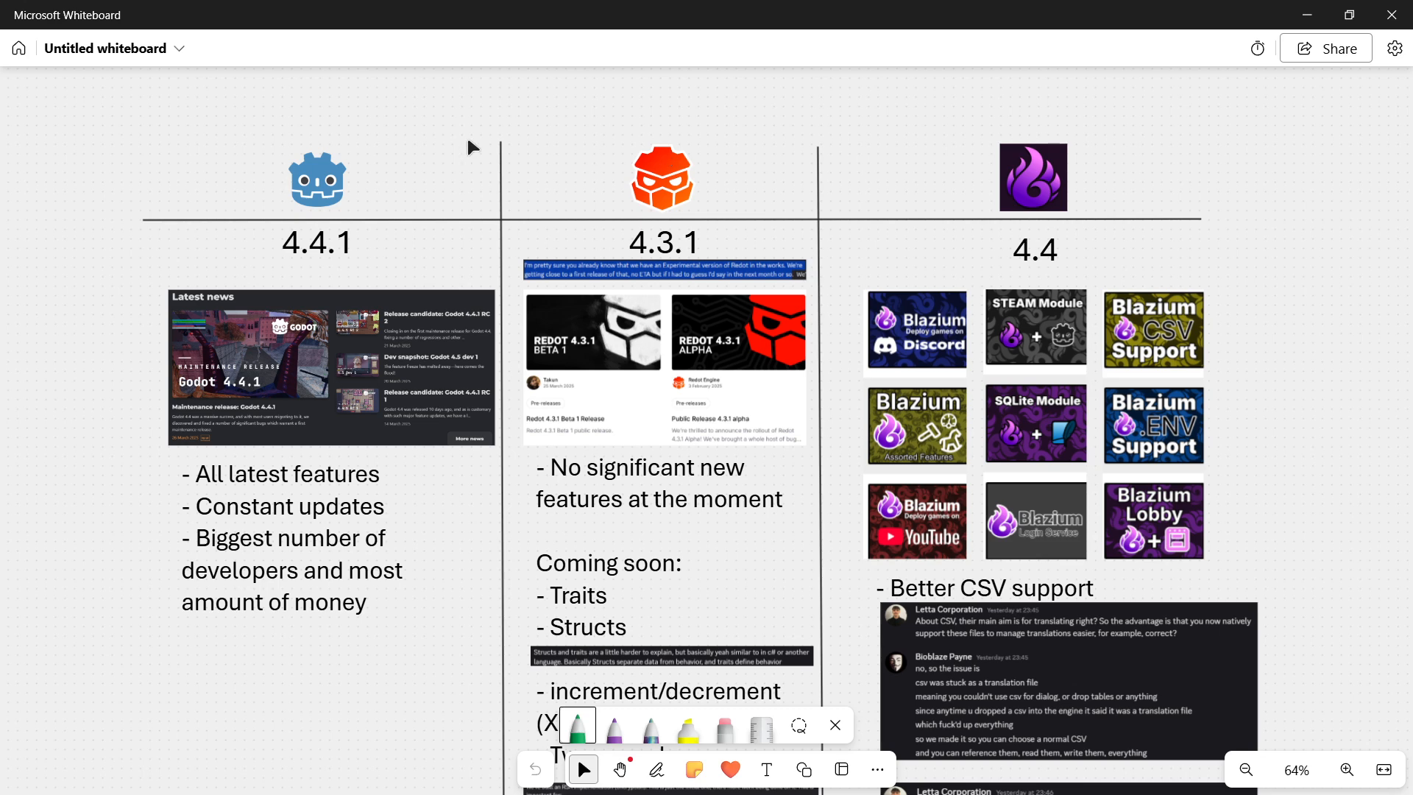
click(315, 178)
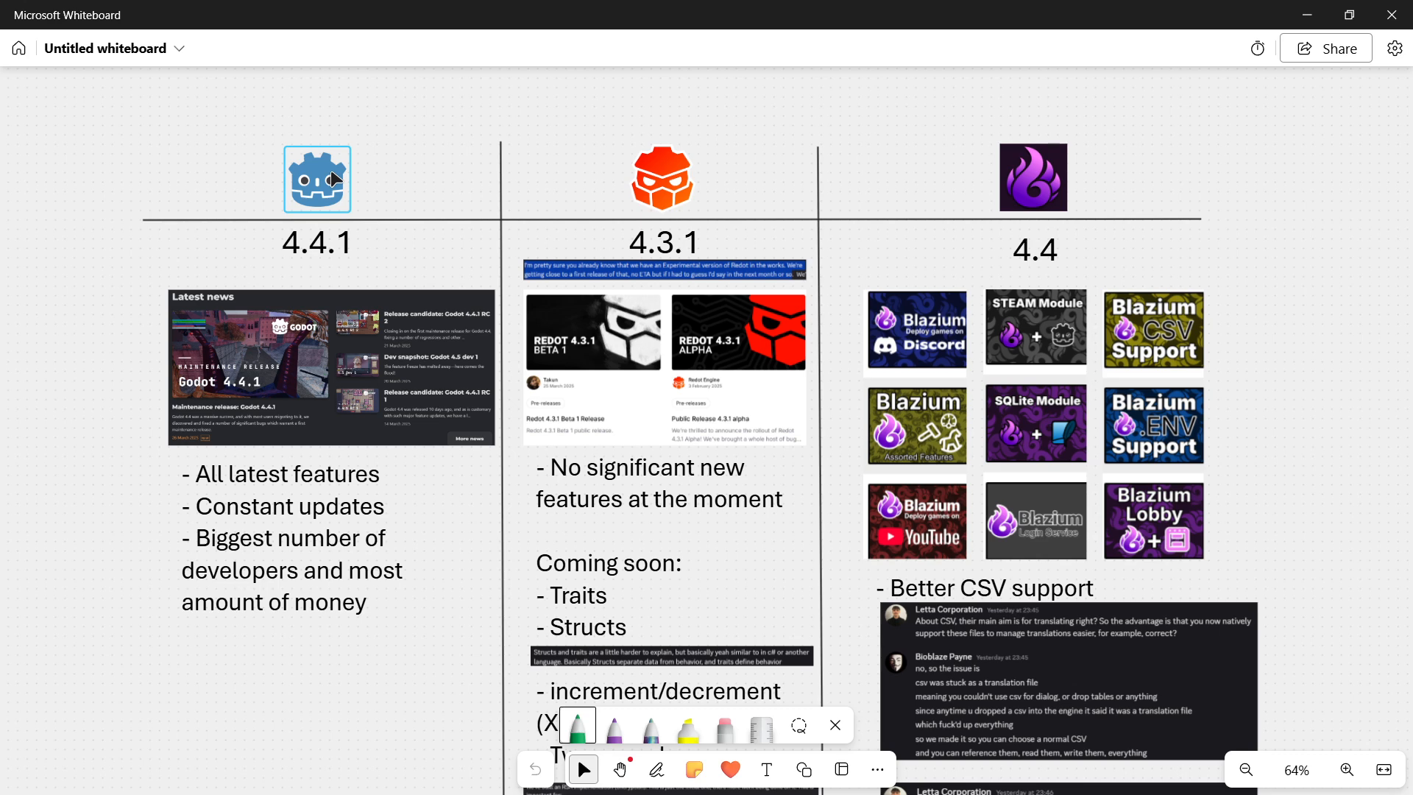
click(663, 178)
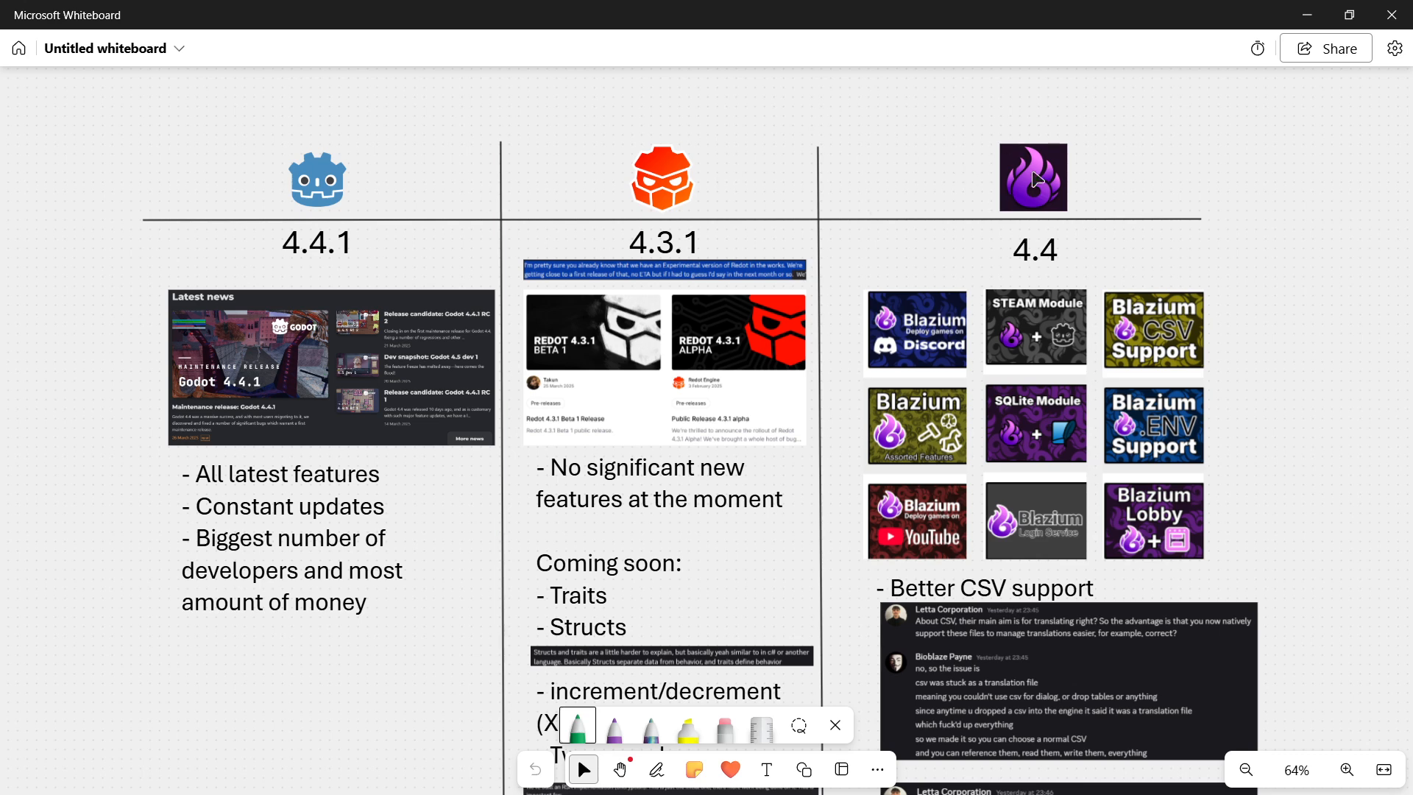
click(1033, 177)
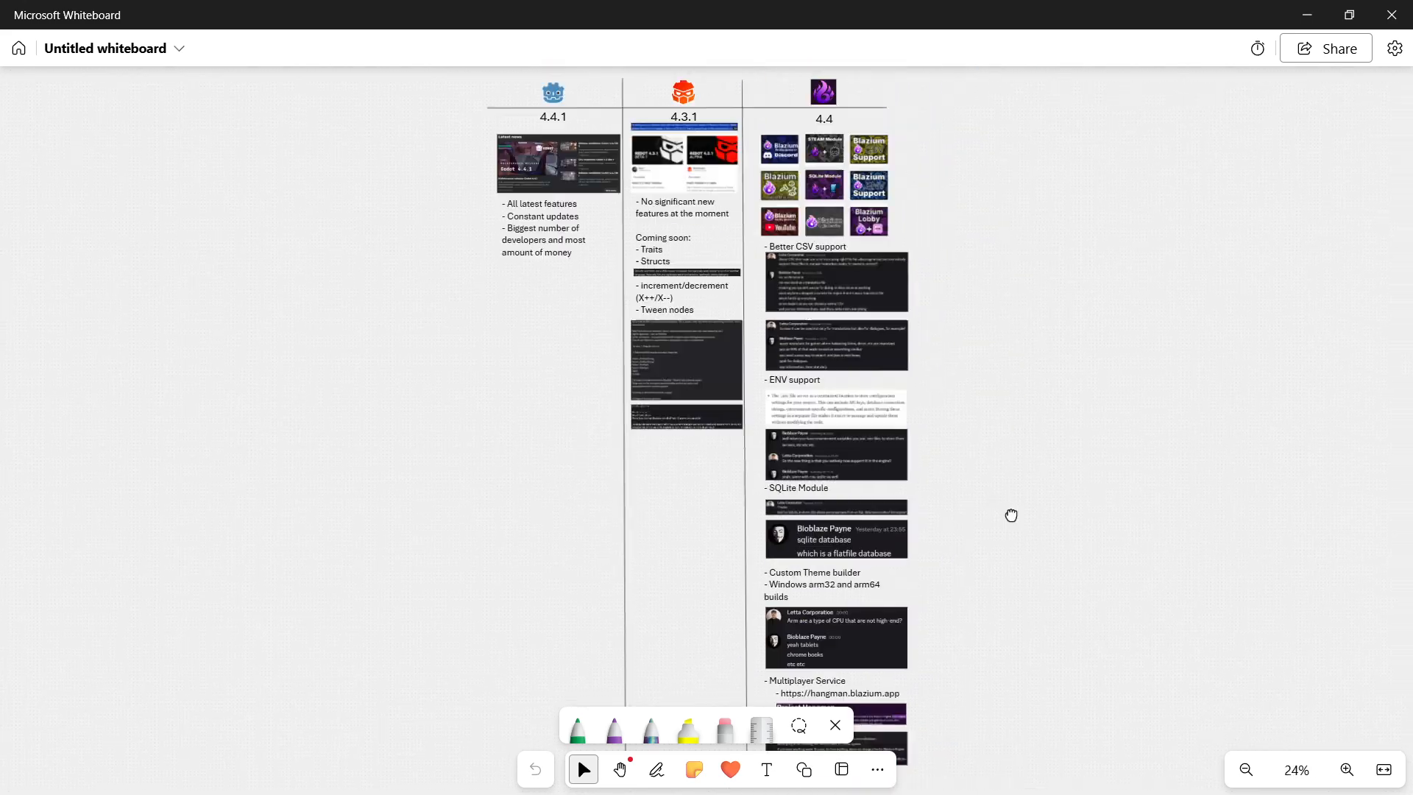
click(1347, 770)
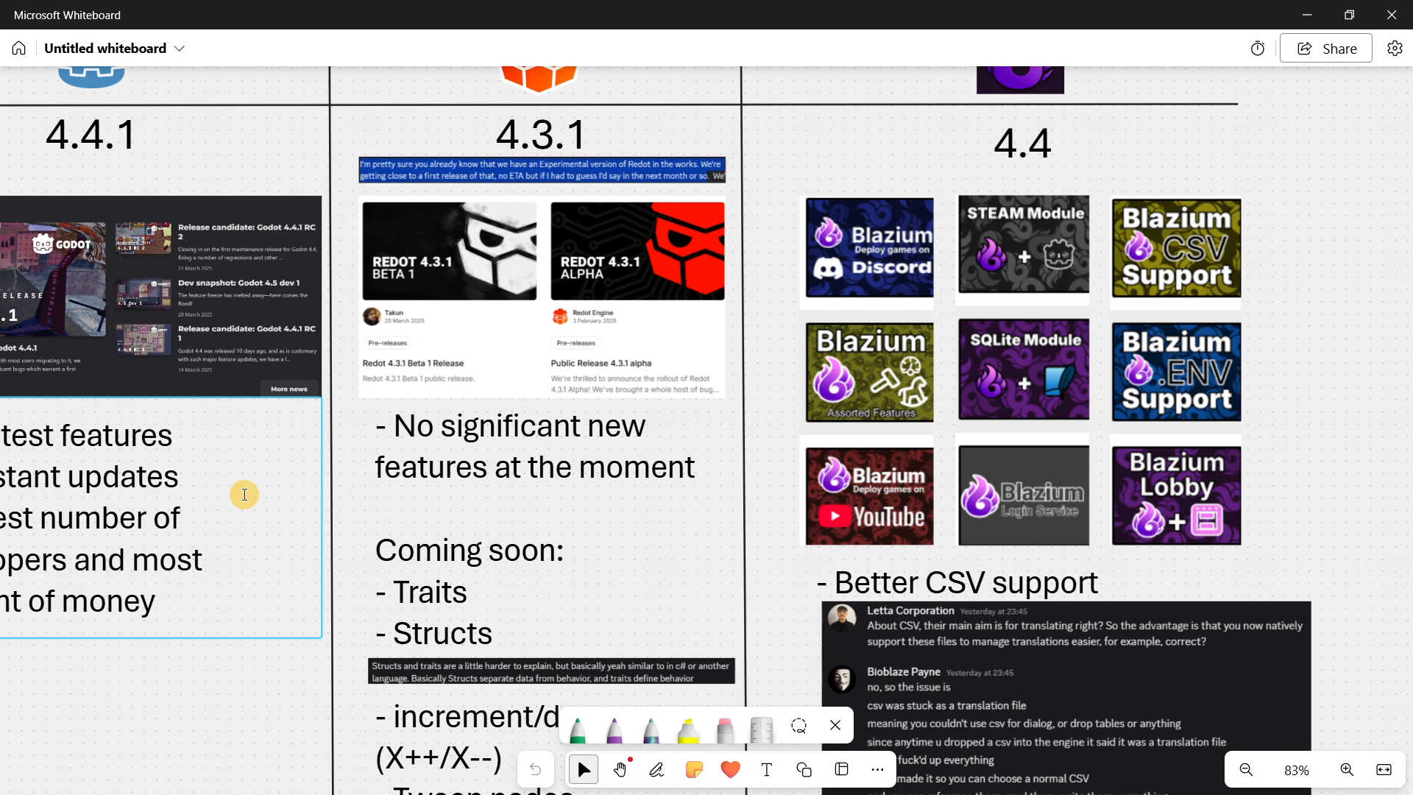
scroll(down, 3)
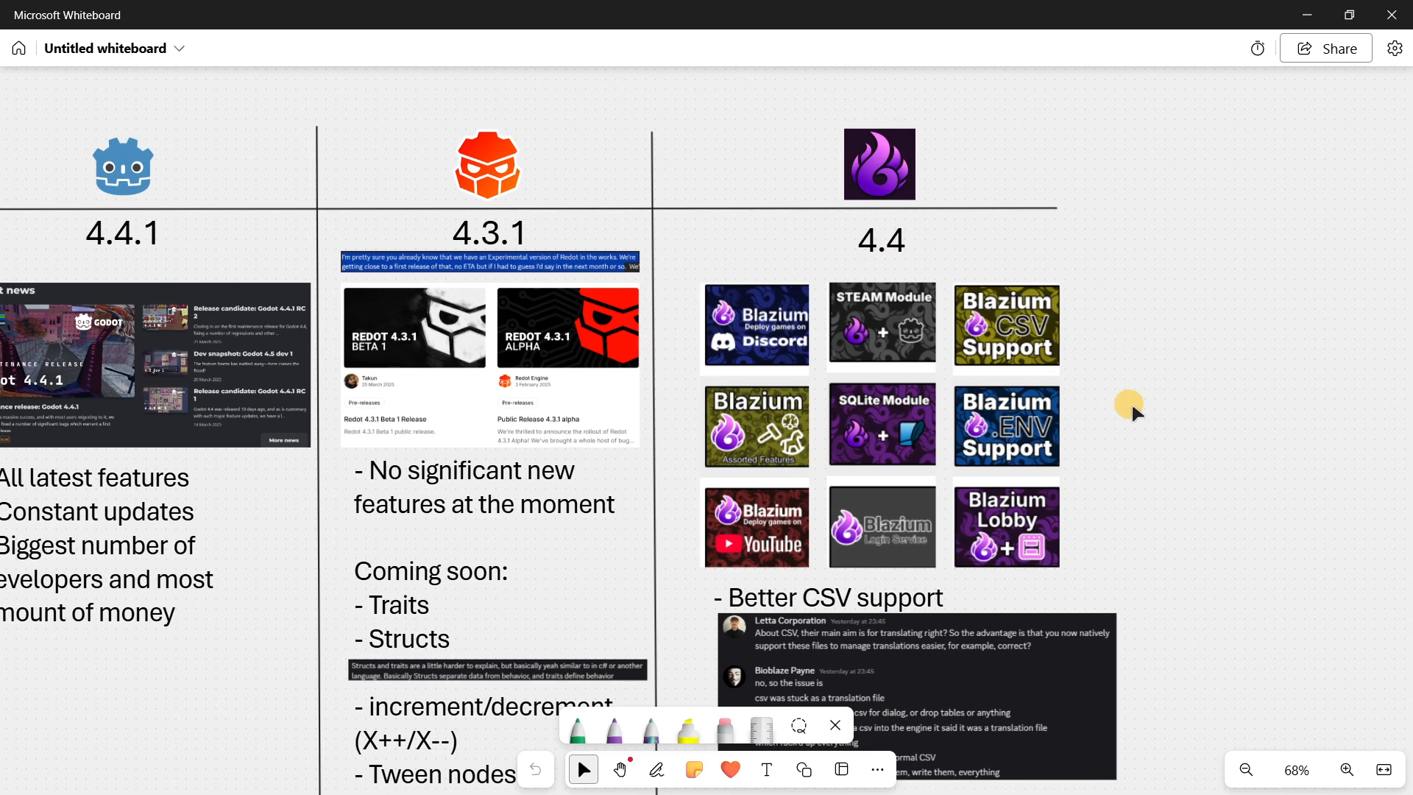
mouse_move(1147, 439)
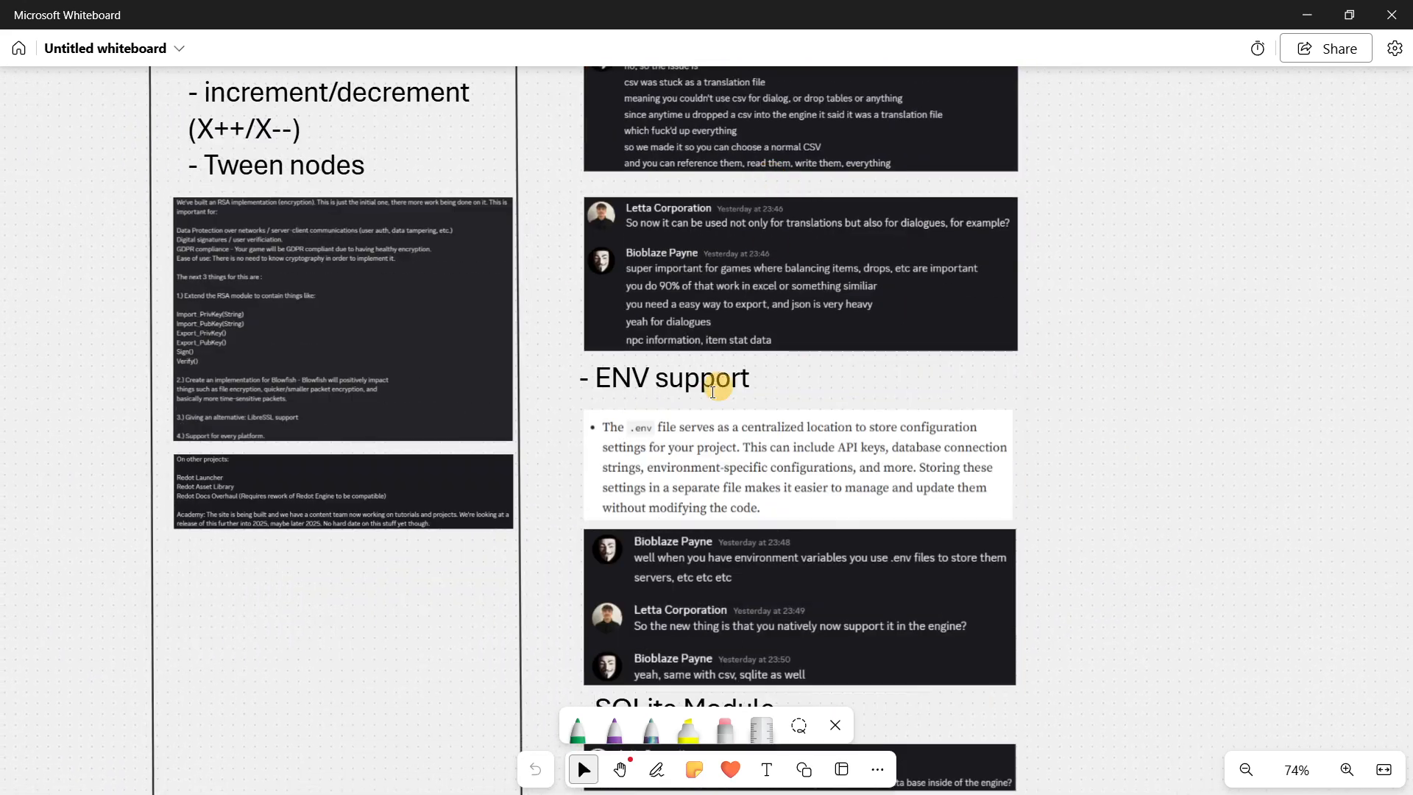
scroll(down, 3)
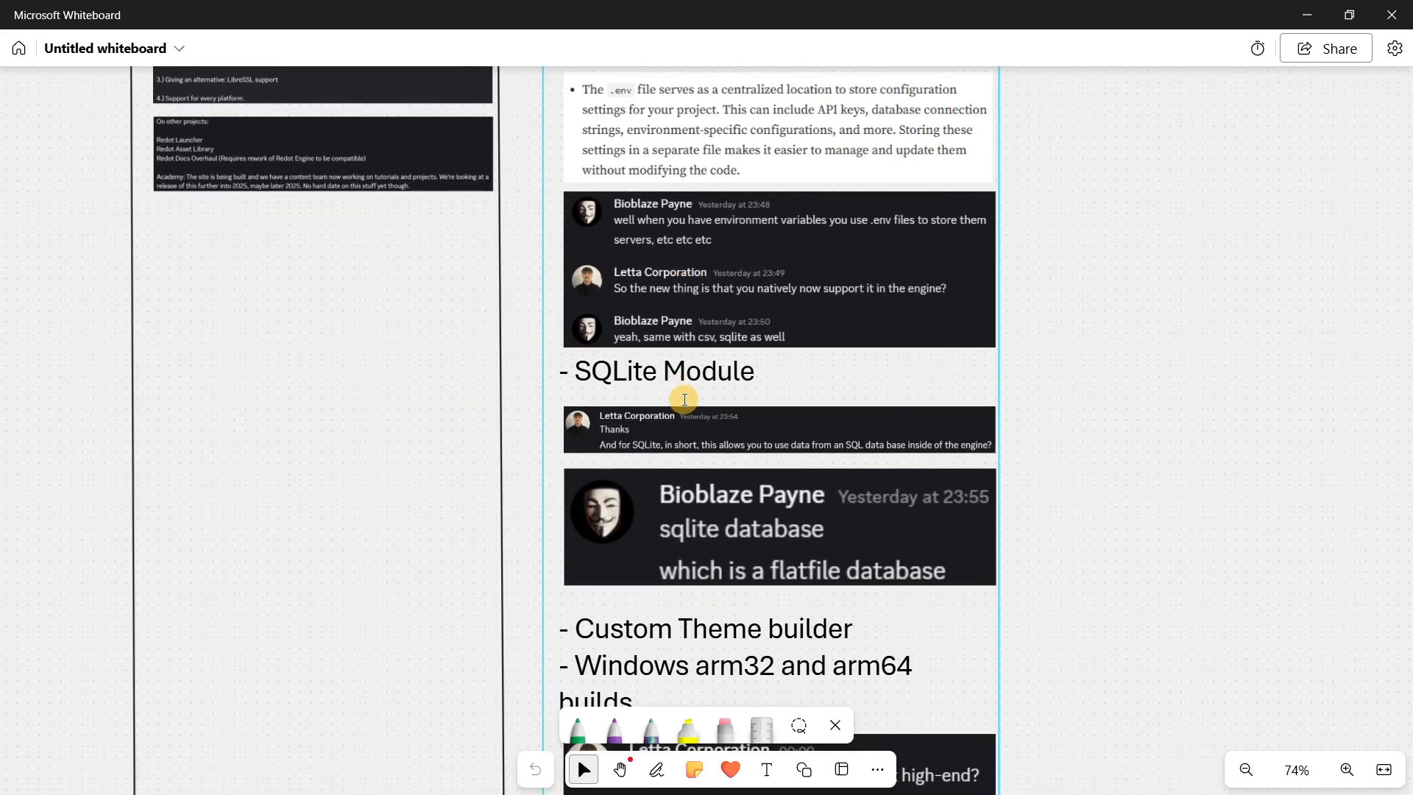
scroll(down, 3)
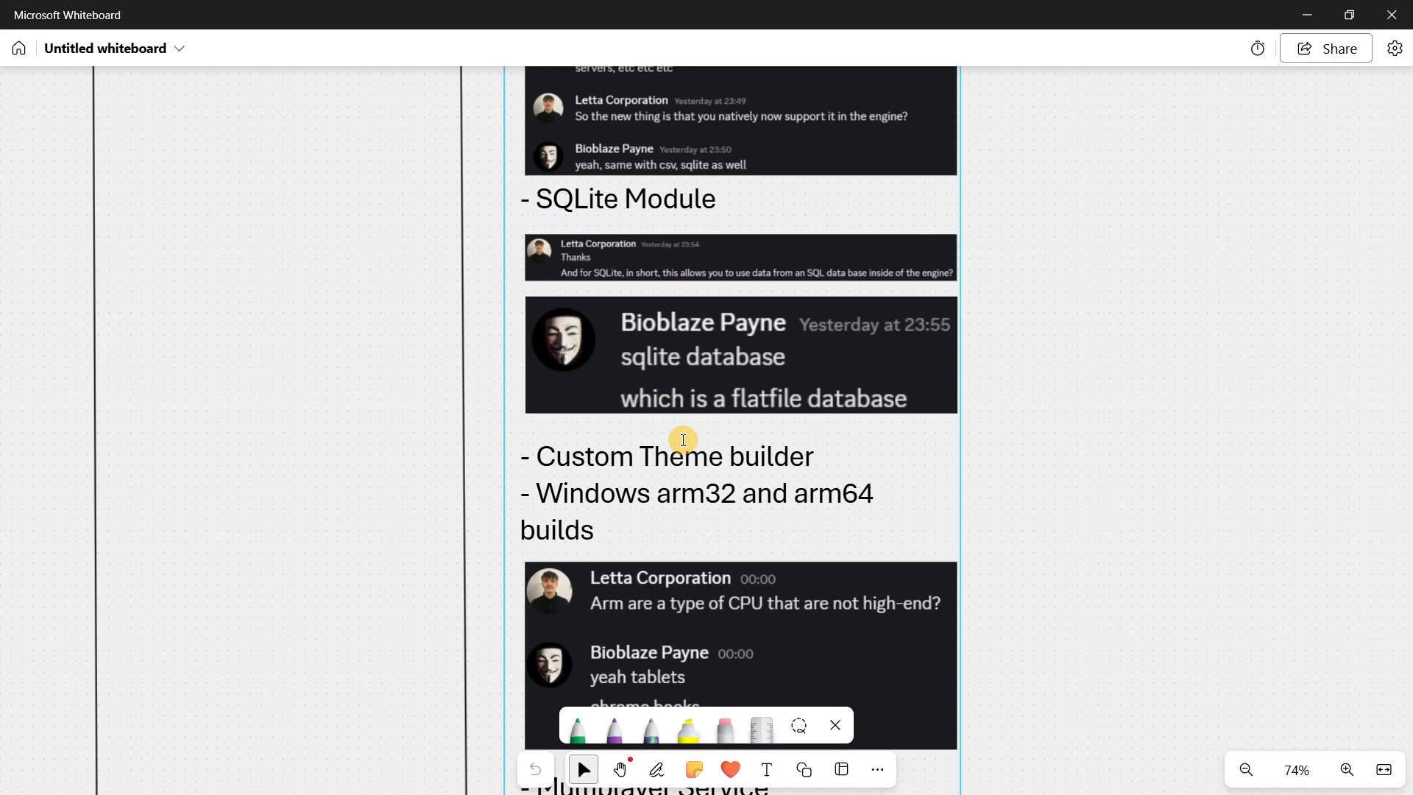
scroll(down, 3)
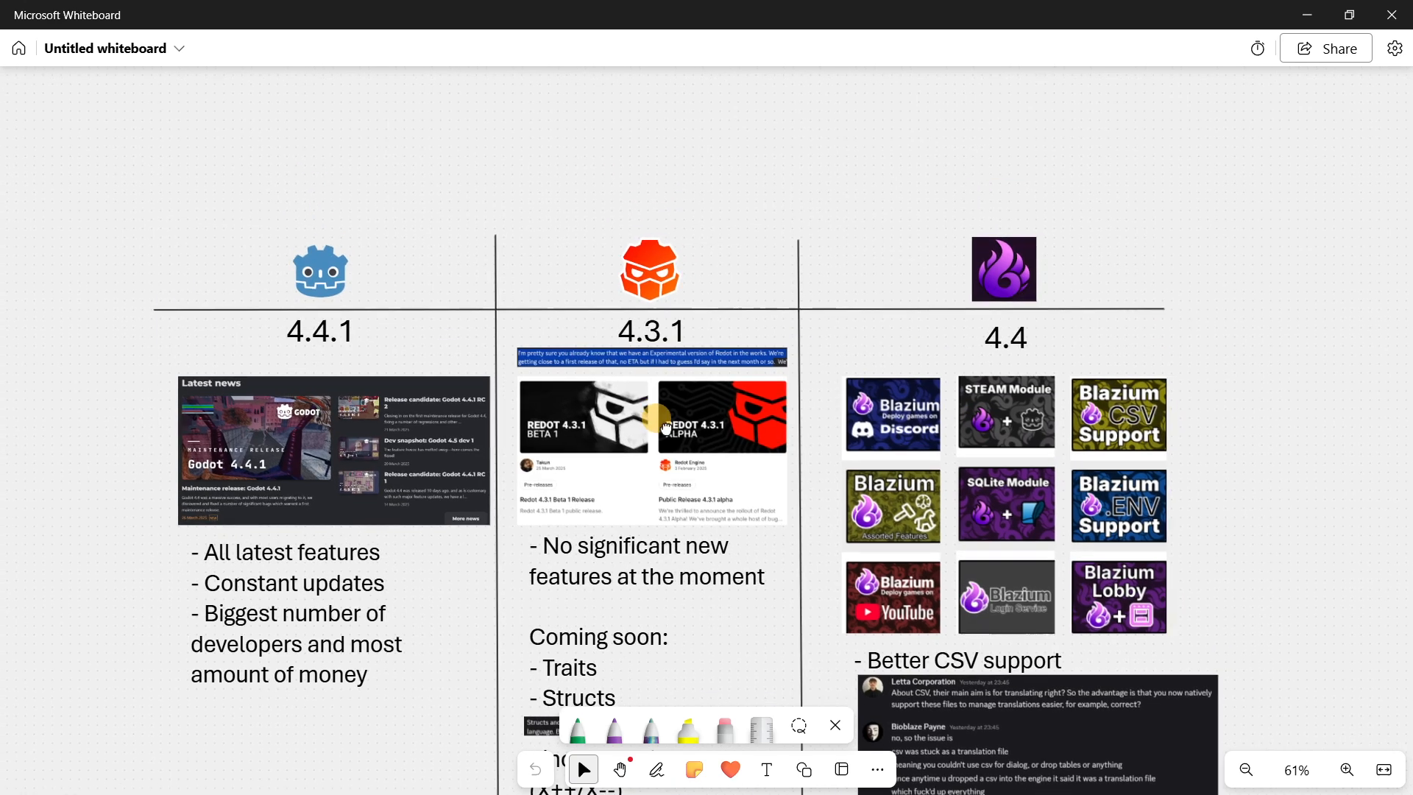
click(650, 270)
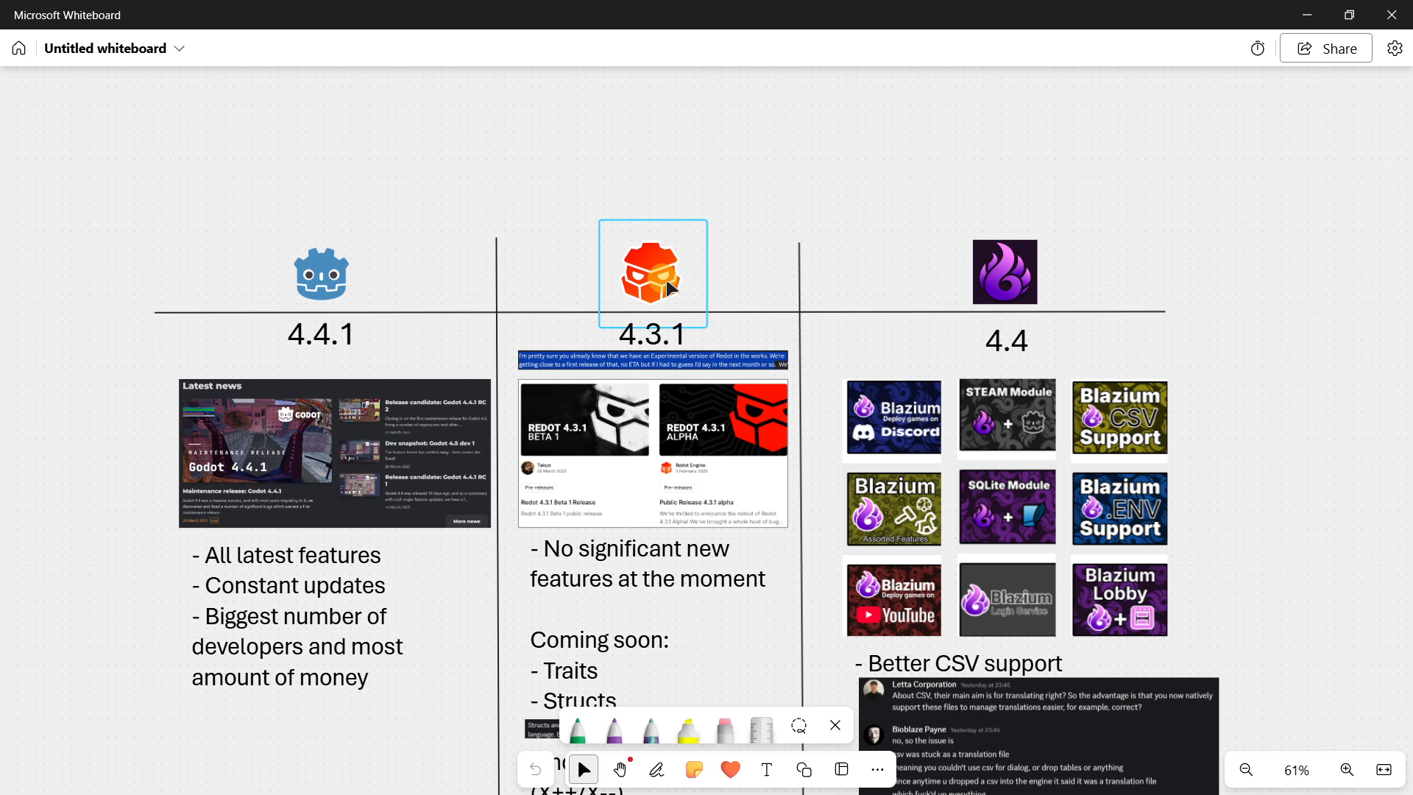
scroll(down, 3)
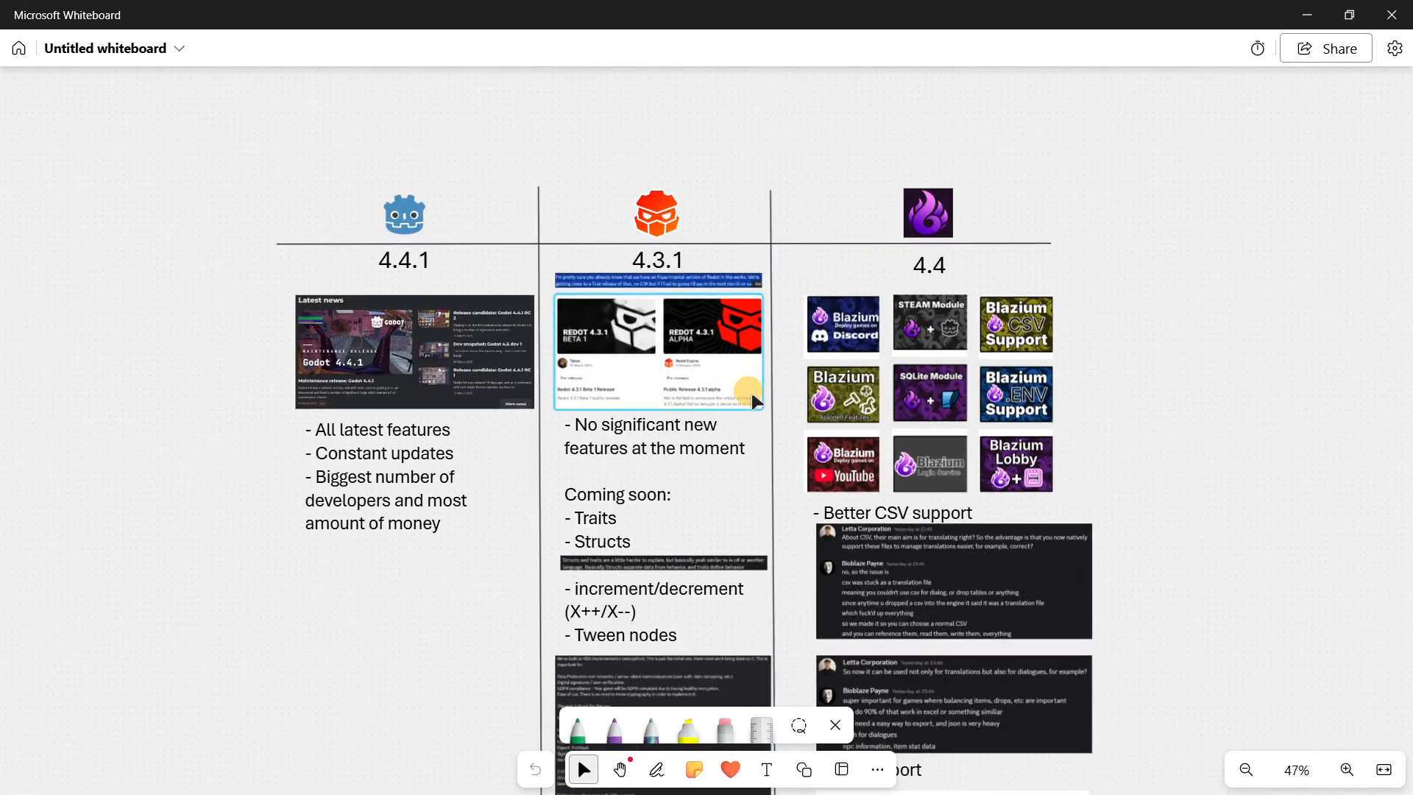
click(1347, 770)
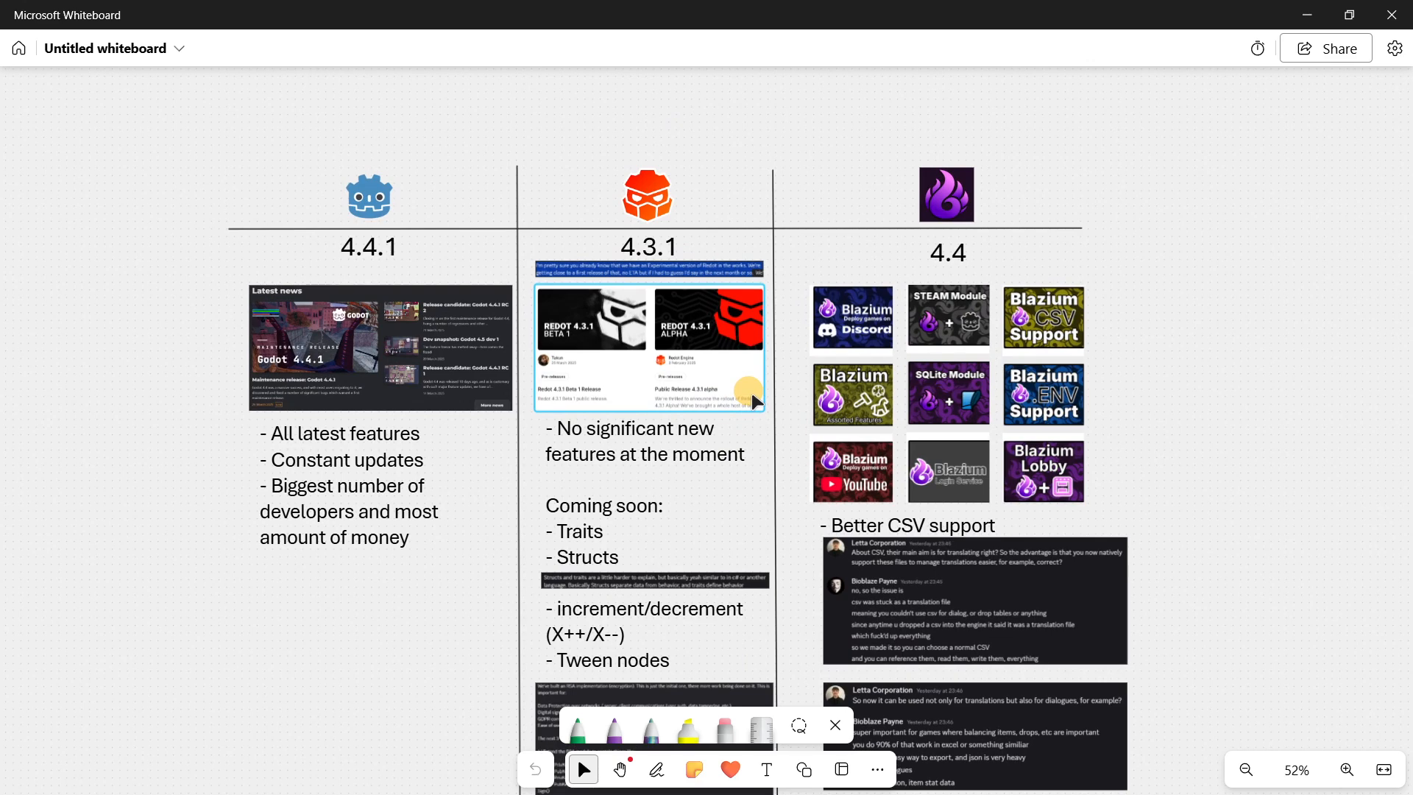
click(1347, 770)
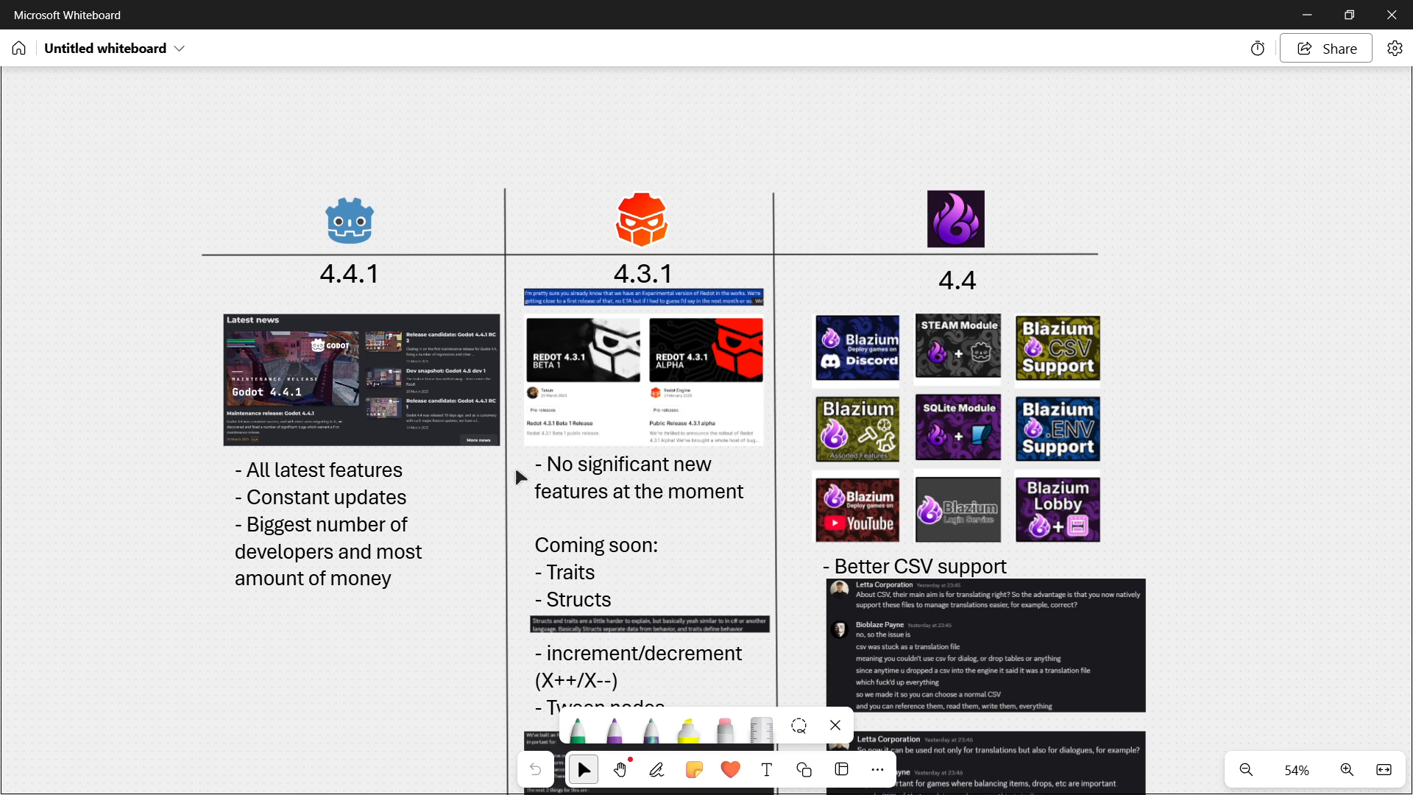
drag(415, 206, 460, 170)
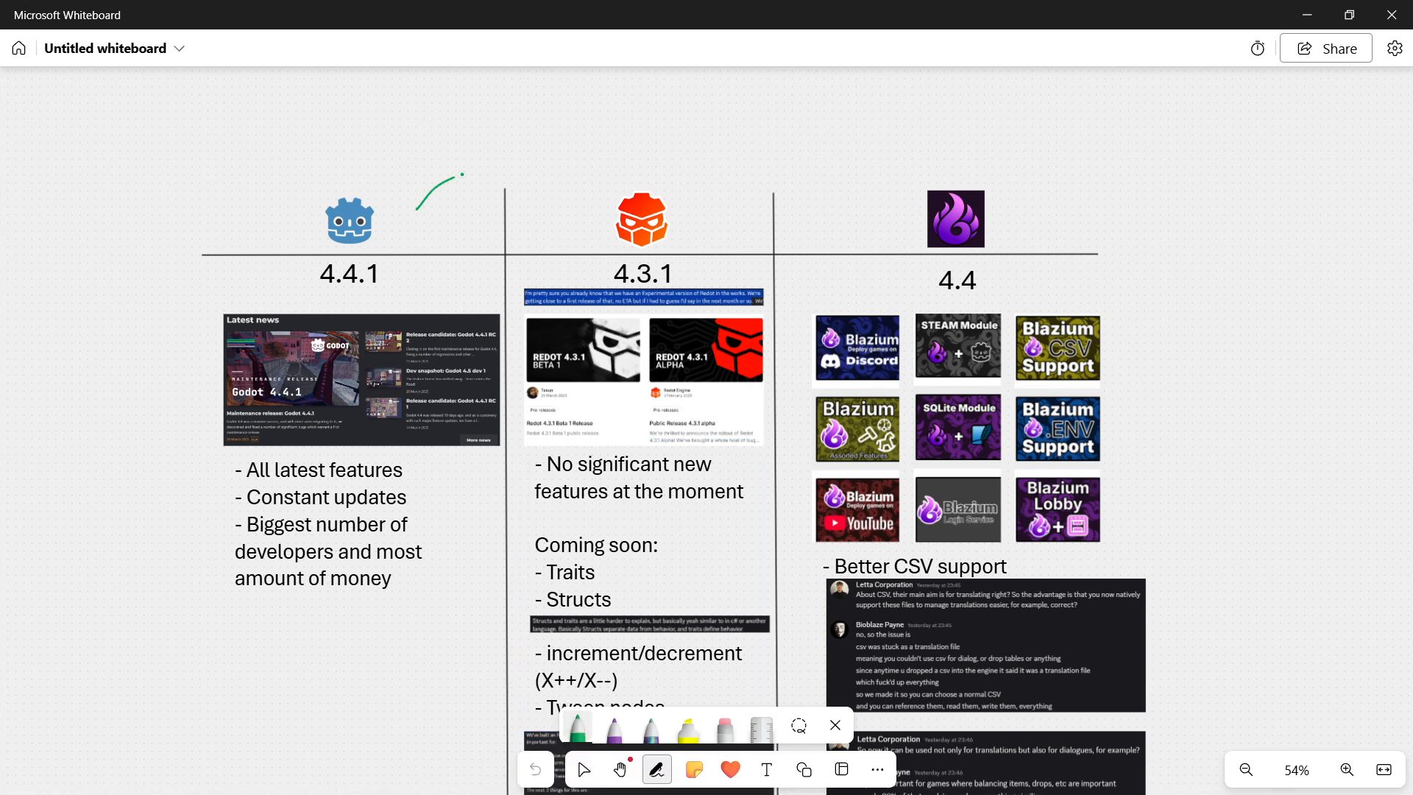
Draw a green arrow from Godot to the Redot logo and circle the Godot logo.
drag(383, 190, 585, 194)
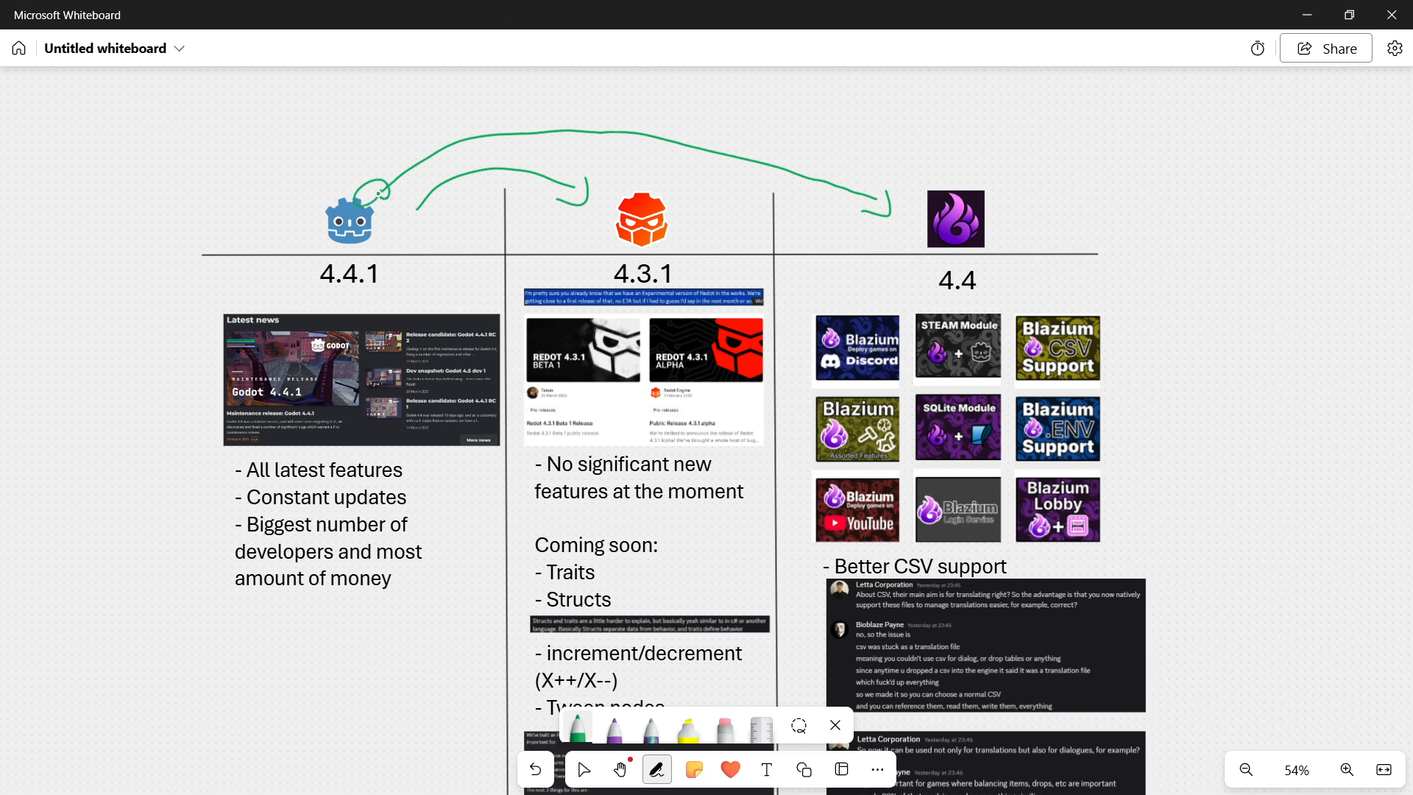
drag(378, 204, 406, 239)
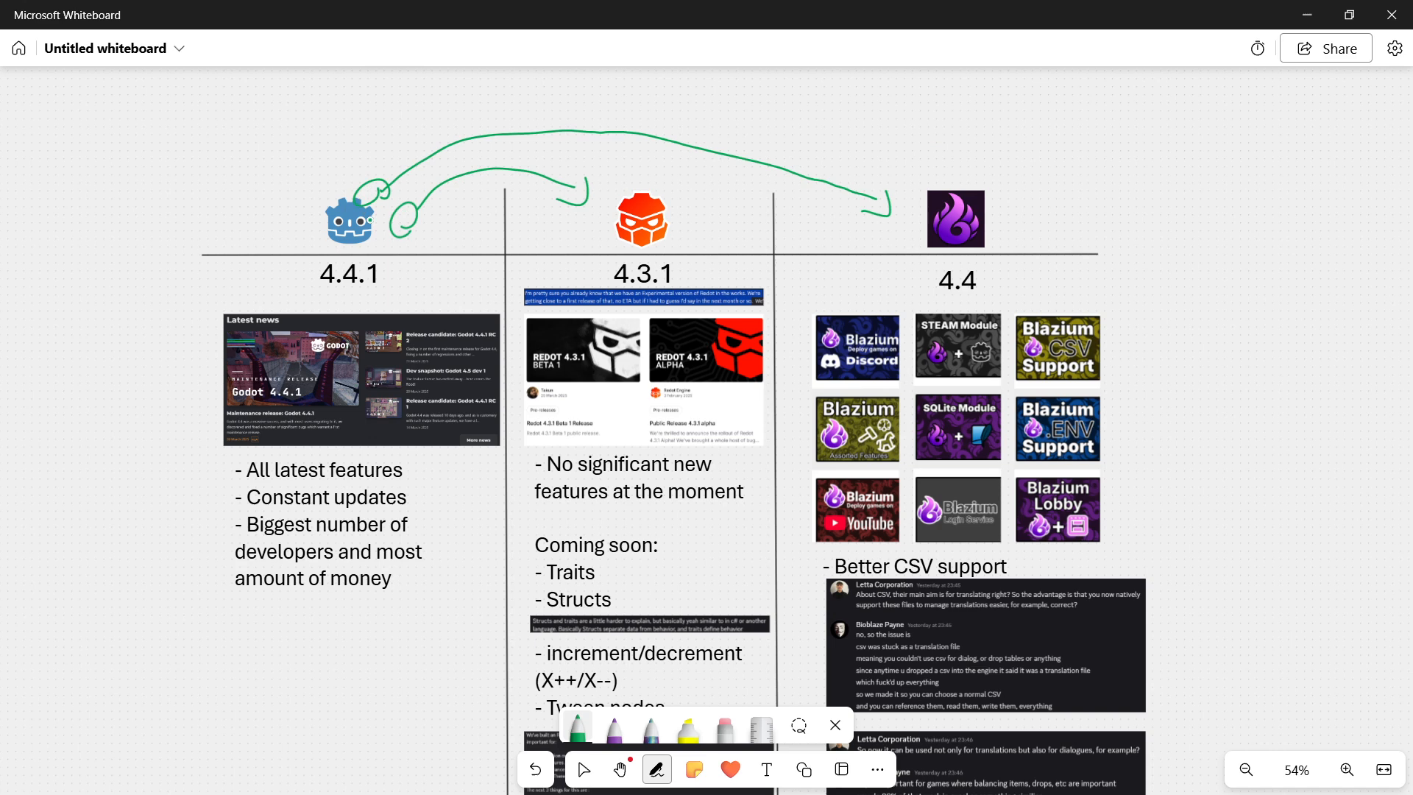
drag(378, 195, 361, 230)
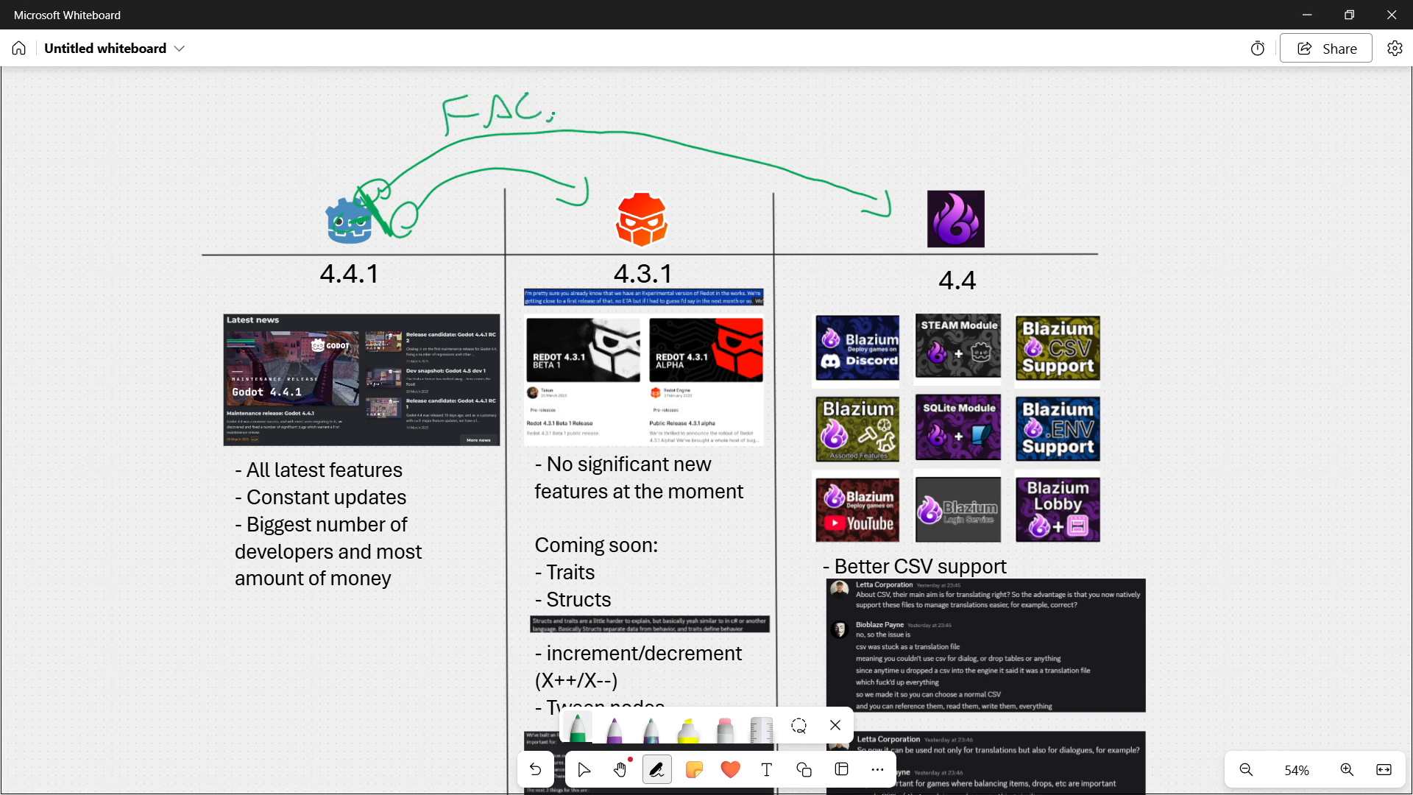
Handwrite 'FACTS => REACTION ≠ PROTEST' in green above the arrows.
drag(560, 108, 617, 108)
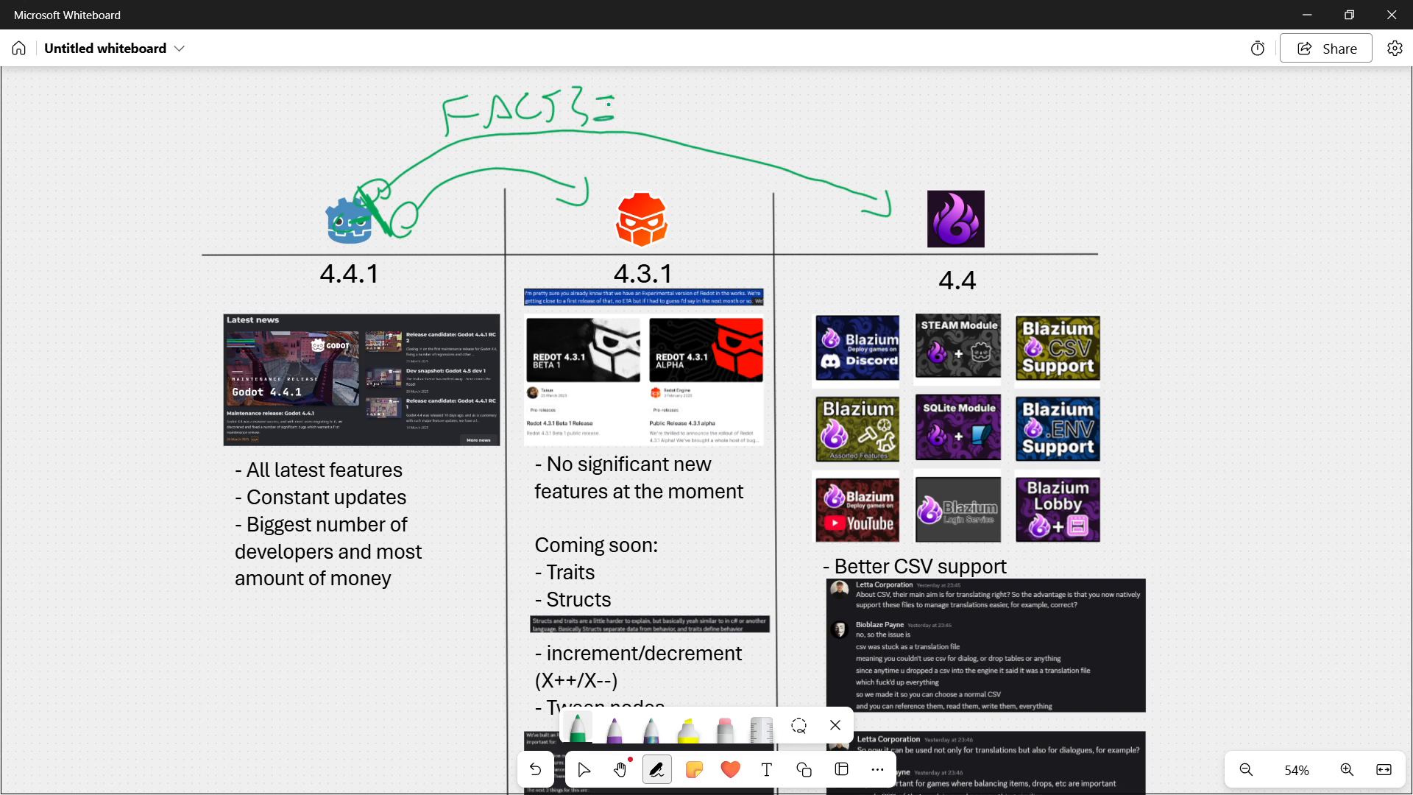
drag(632, 117, 703, 103)
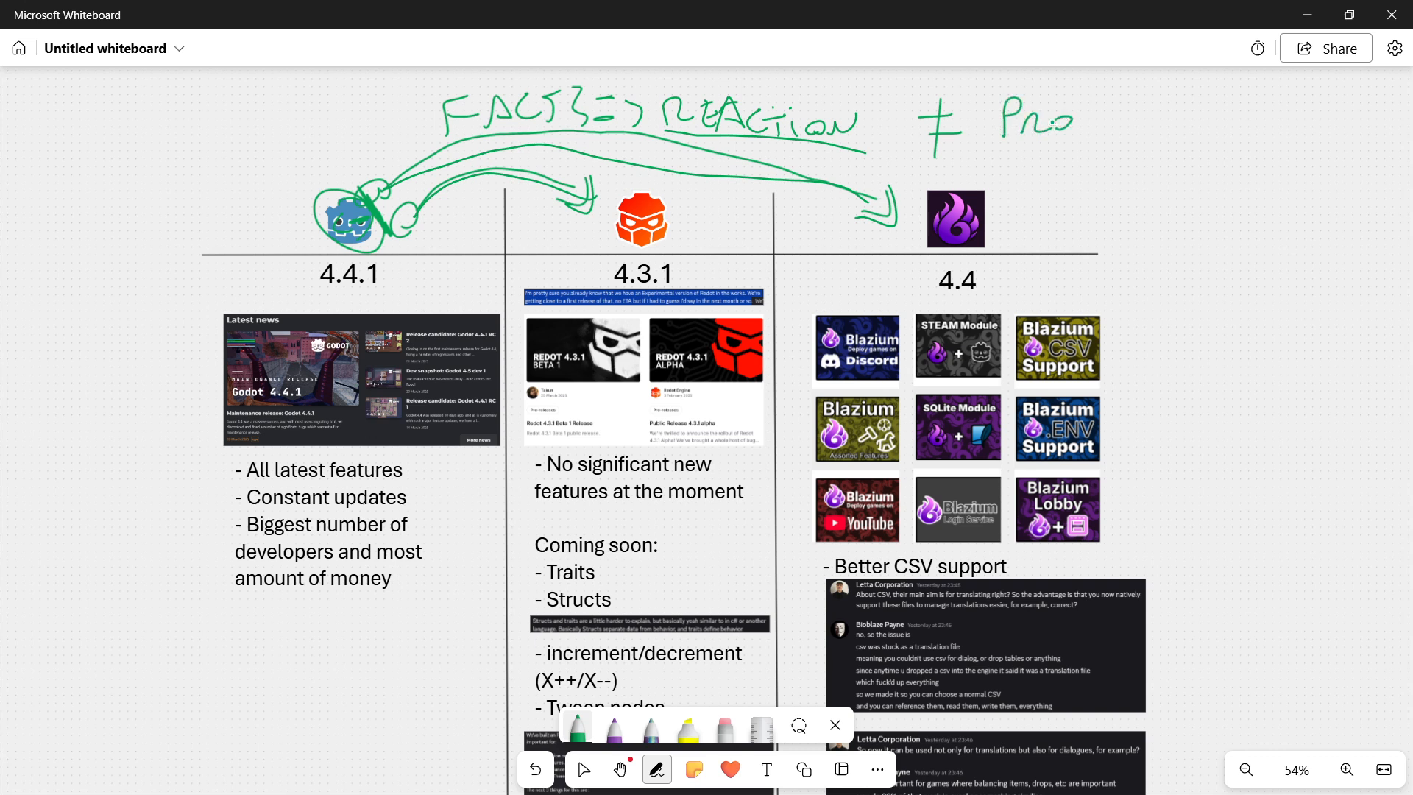
drag(1036, 122, 1172, 123)
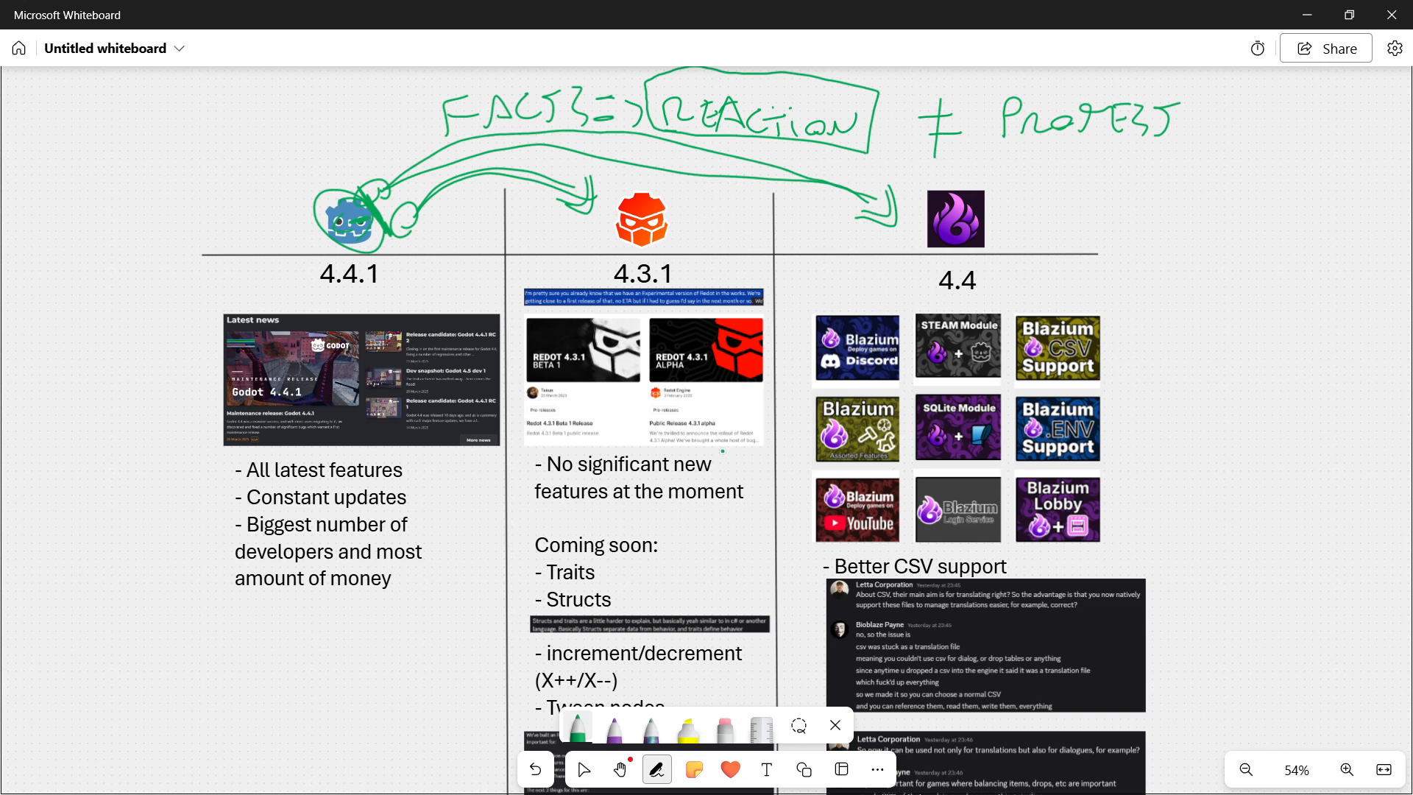
Extend the green REACTION box down past the Redot 4.3.1 header.
scroll(down, 3)
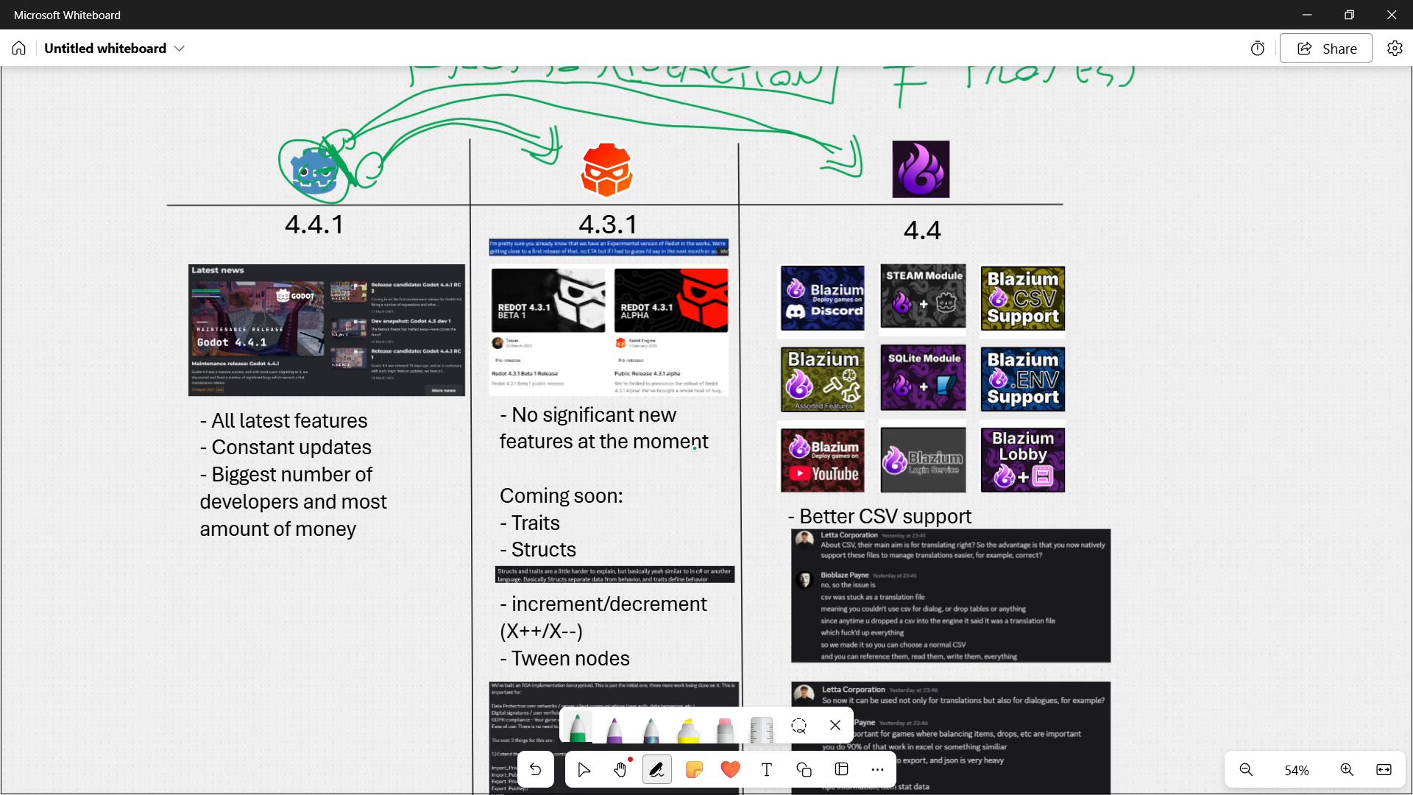
scroll(down, 3)
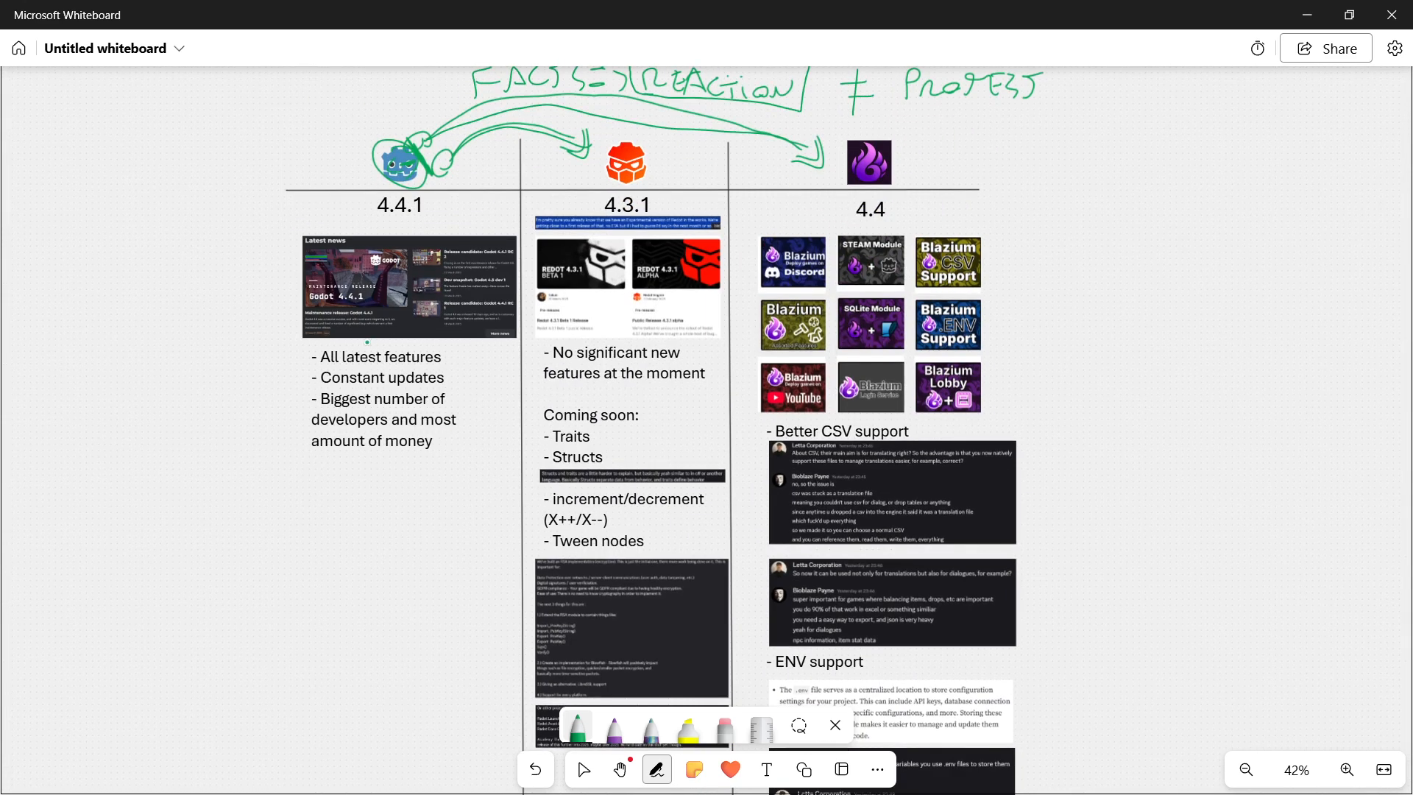
scroll(down, 3)
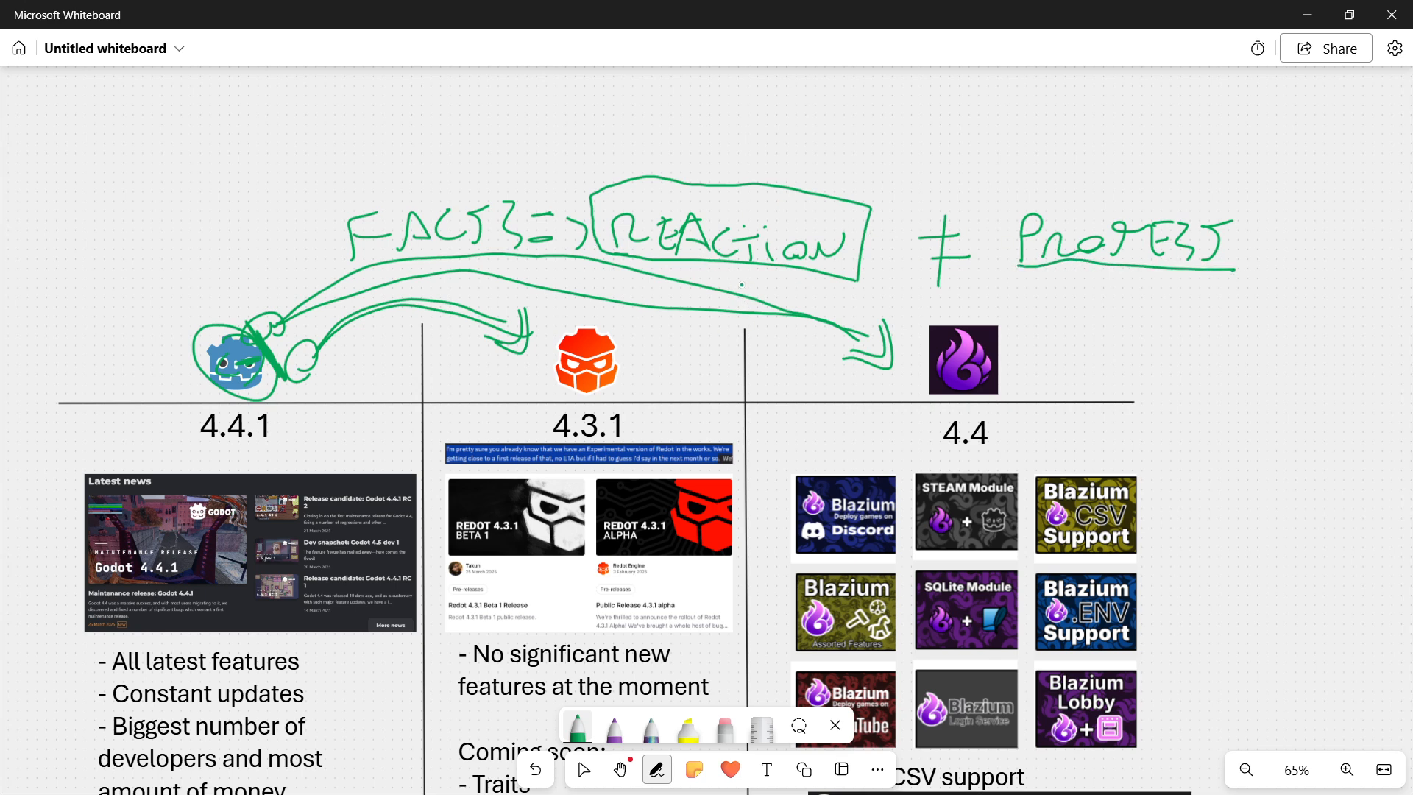
drag(597, 251, 761, 428)
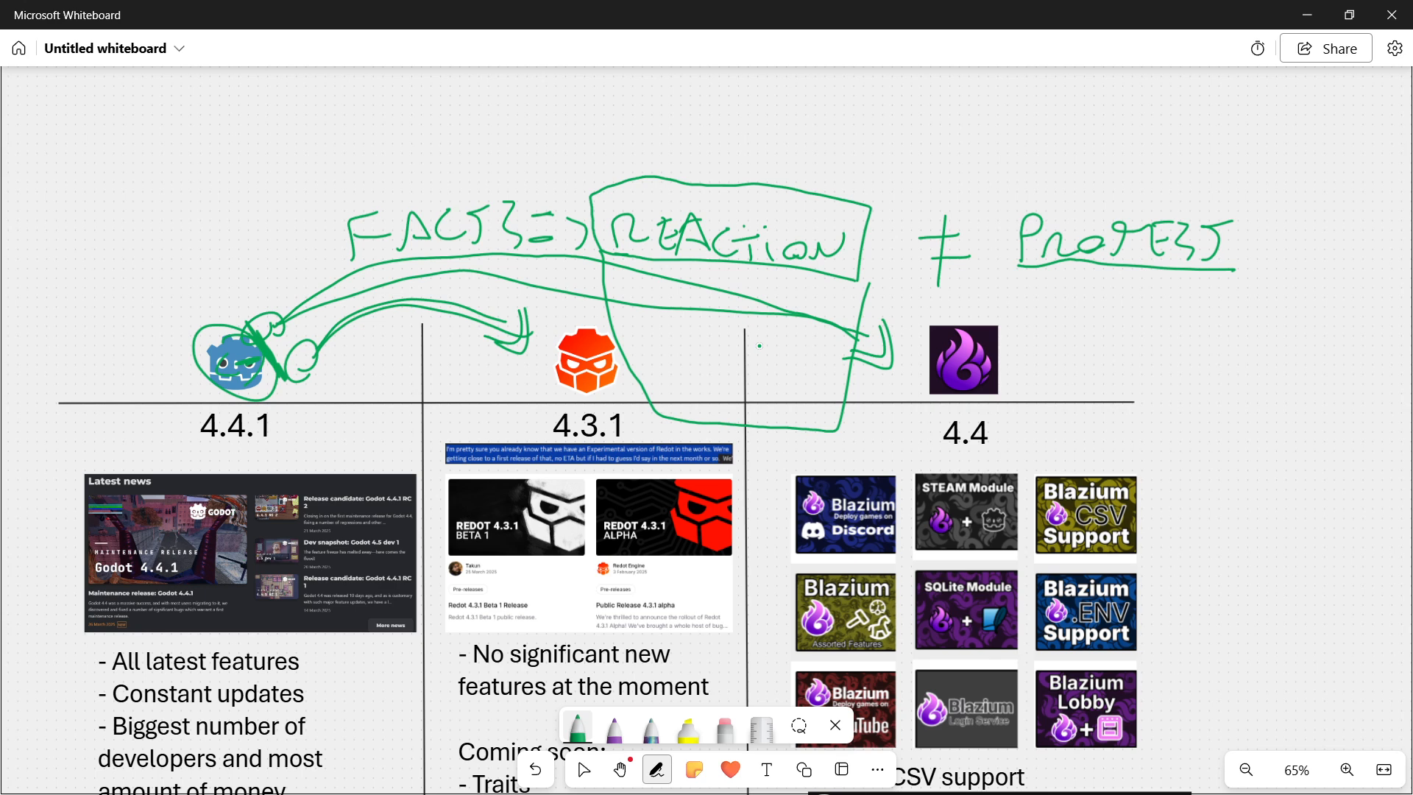
Draw a green bracket beside Redot's Coming soon list (Traits, Structs, increment/decrement, Tween nodes).
scroll(down, 3)
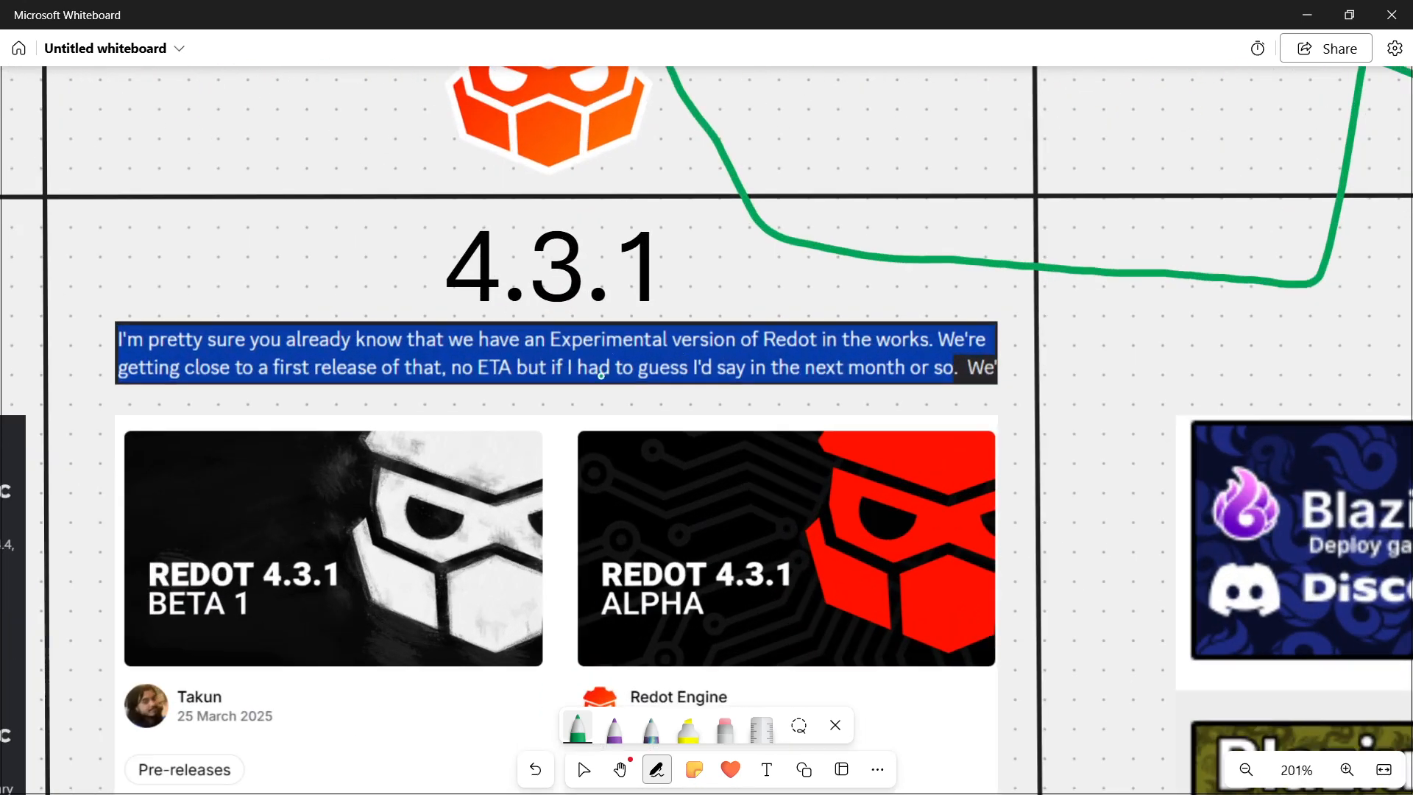
drag(554, 351, 703, 352)
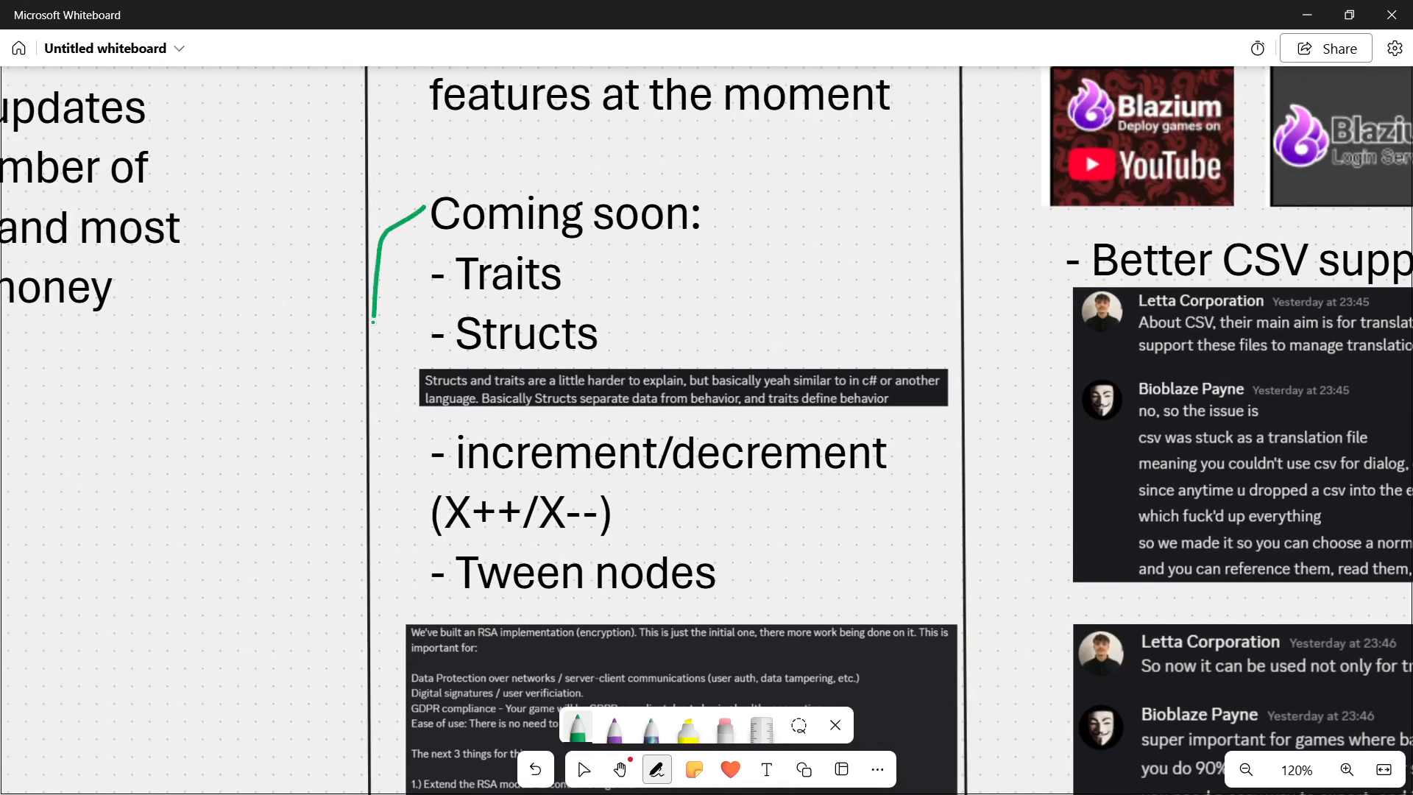
drag(382, 319, 400, 612)
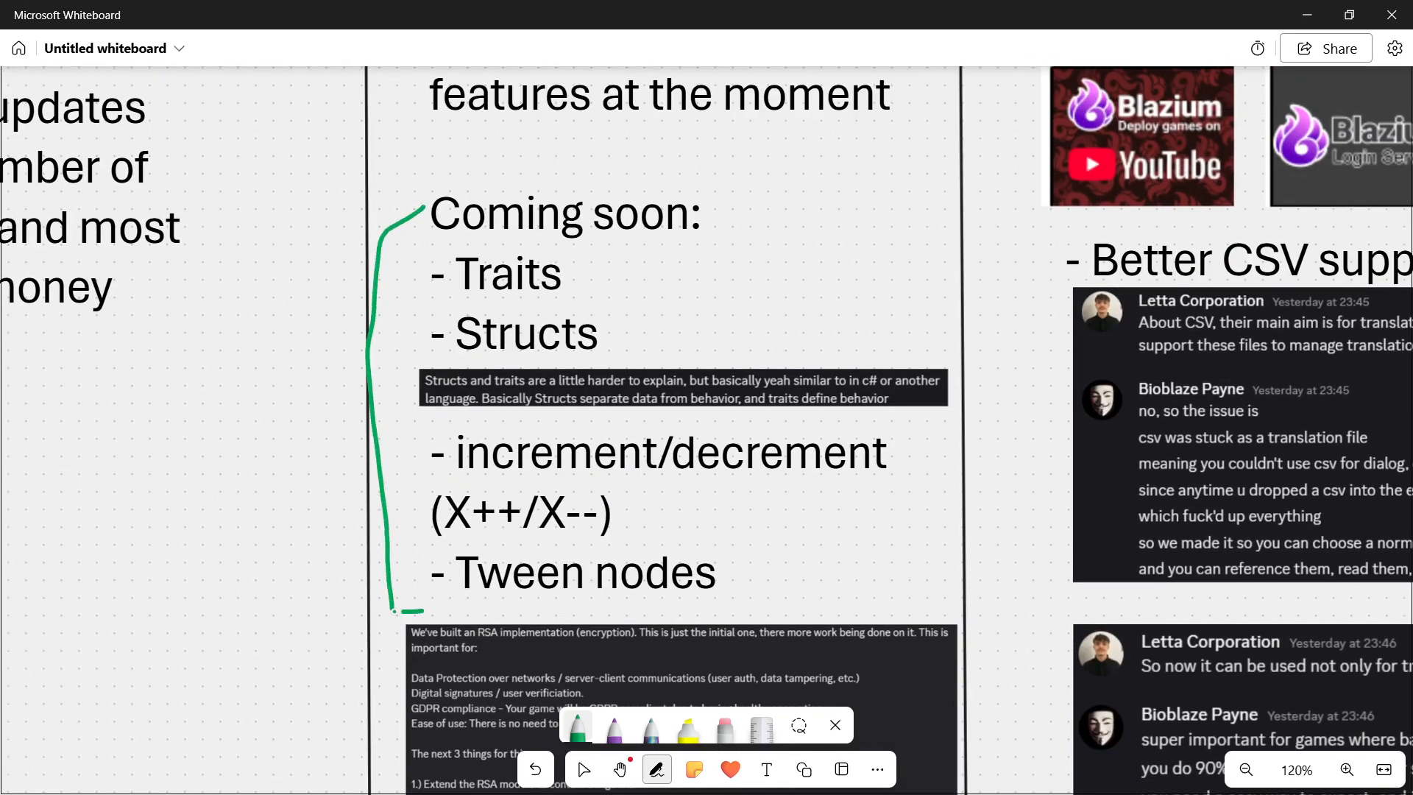